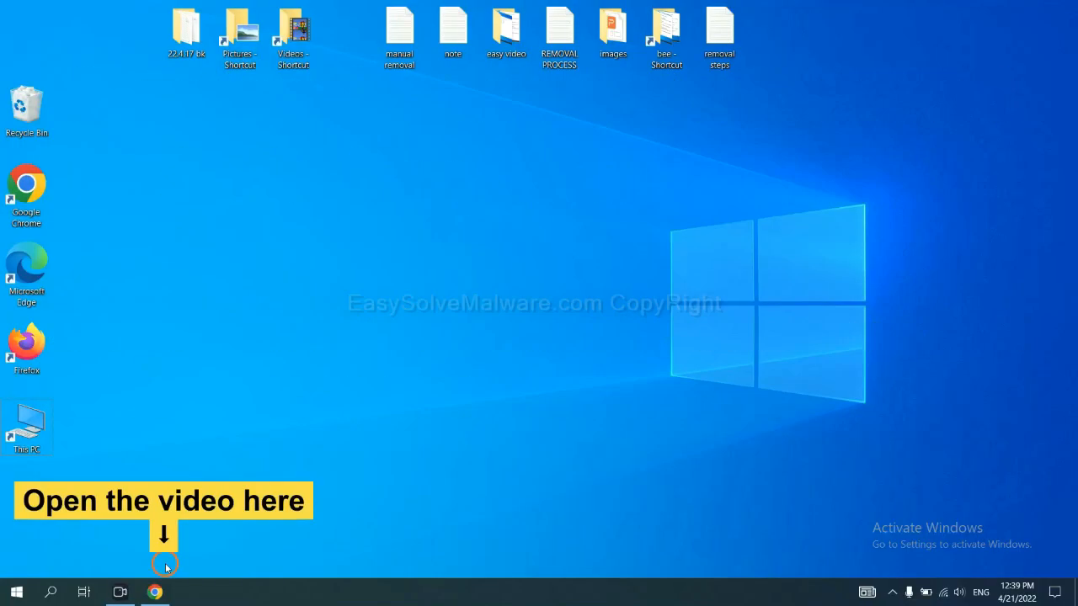
Bring Chrome forward and scroll through the easysolvemalware.com malware removal guide.
{"action": "left_click", "coordinate": [154, 592]}
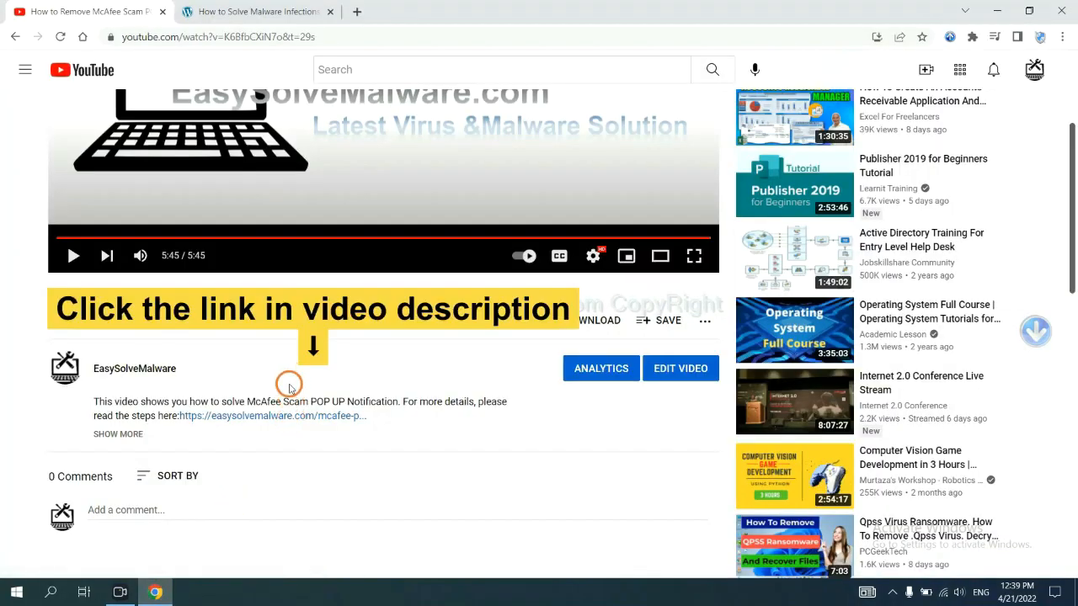
{"action": "mouse_move", "coordinate": [297, 417]}
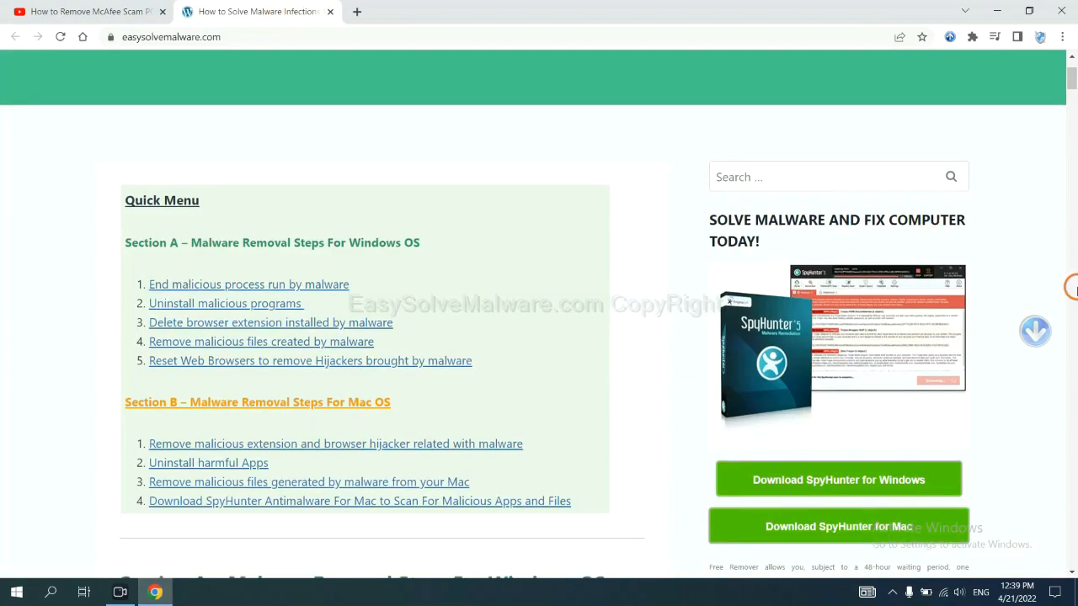
{"action": "scroll", "scroll_direction": "down", "scroll_amount": 3}
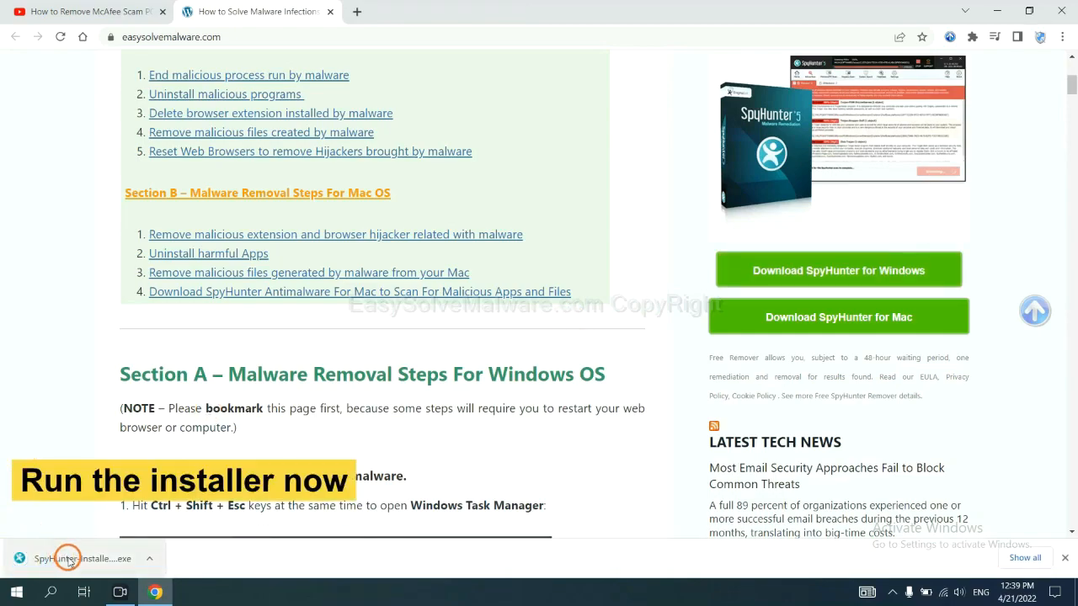
Run the SpyHunter installer, choose English, accept the EULA and install SpyHunter 5.
{"action": "left_click", "coordinate": [84, 558]}
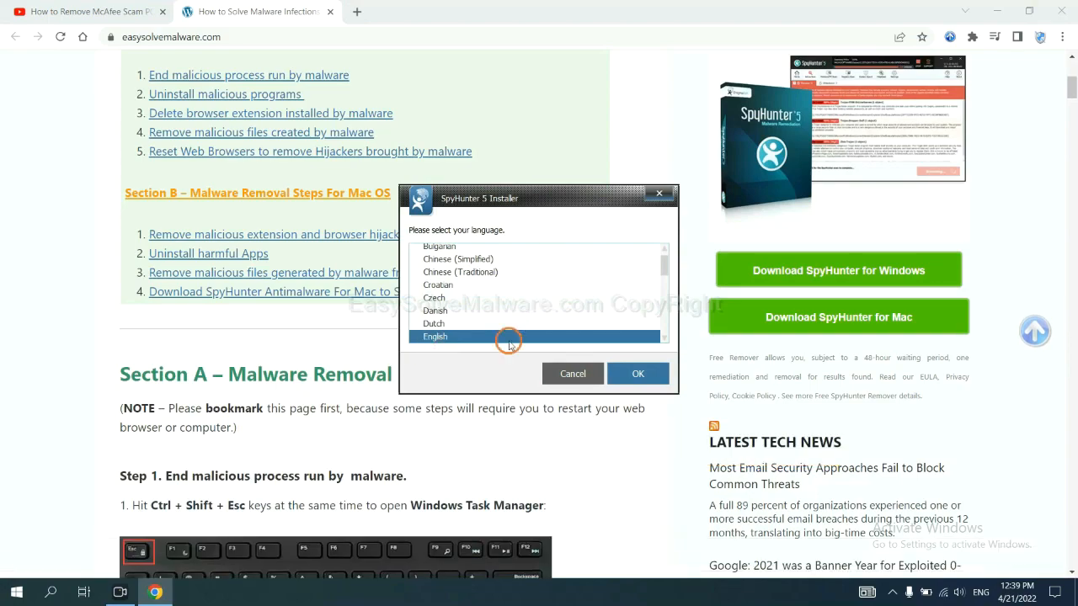
{"action": "left_click", "coordinate": [638, 373]}
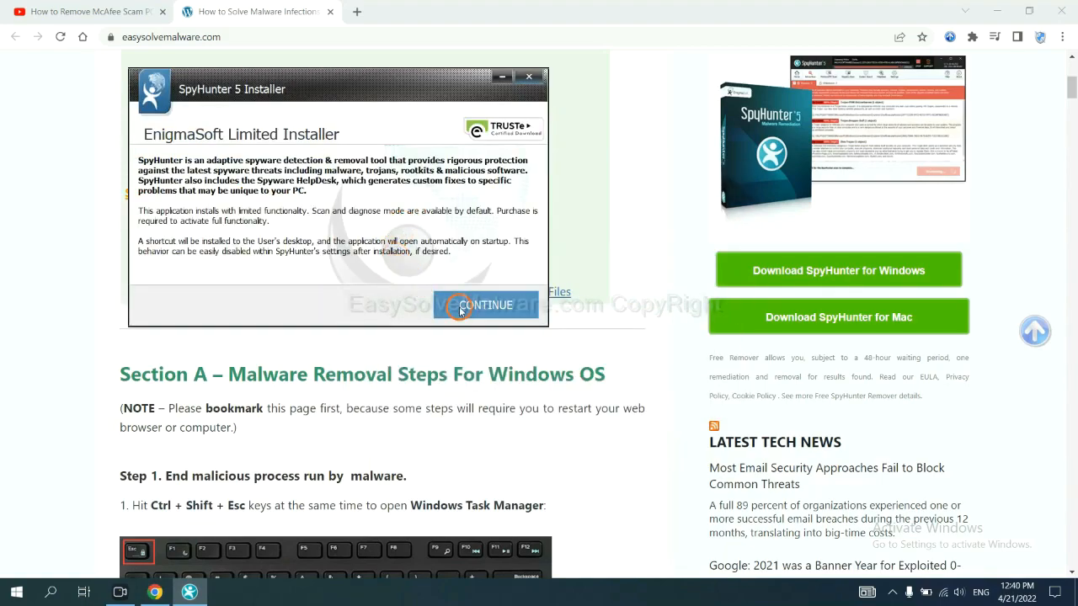
{"action": "left_click", "coordinate": [486, 305]}
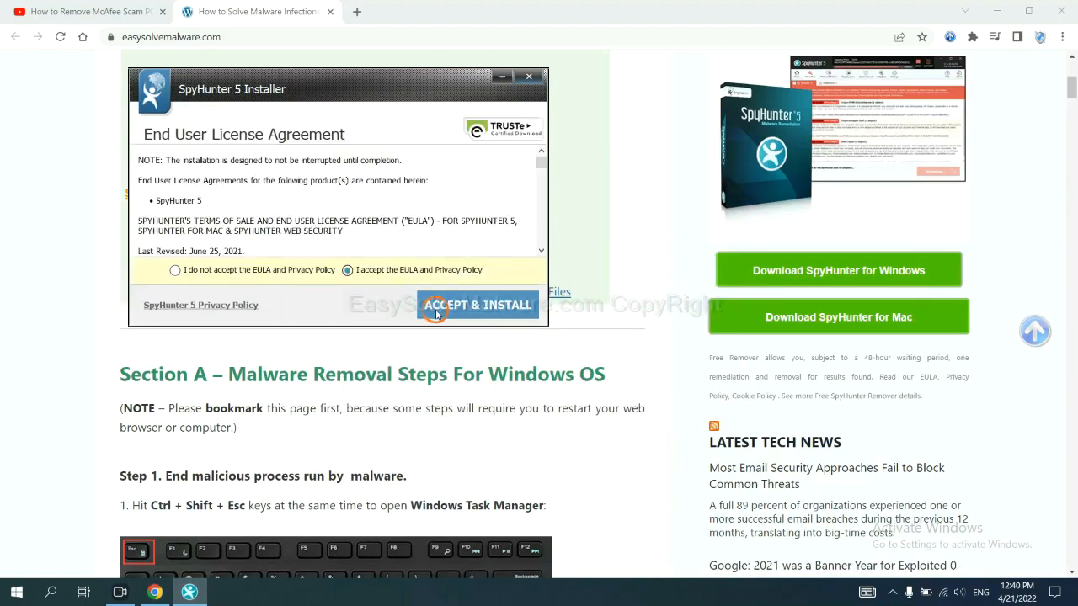
{"action": "left_click", "coordinate": [478, 305]}
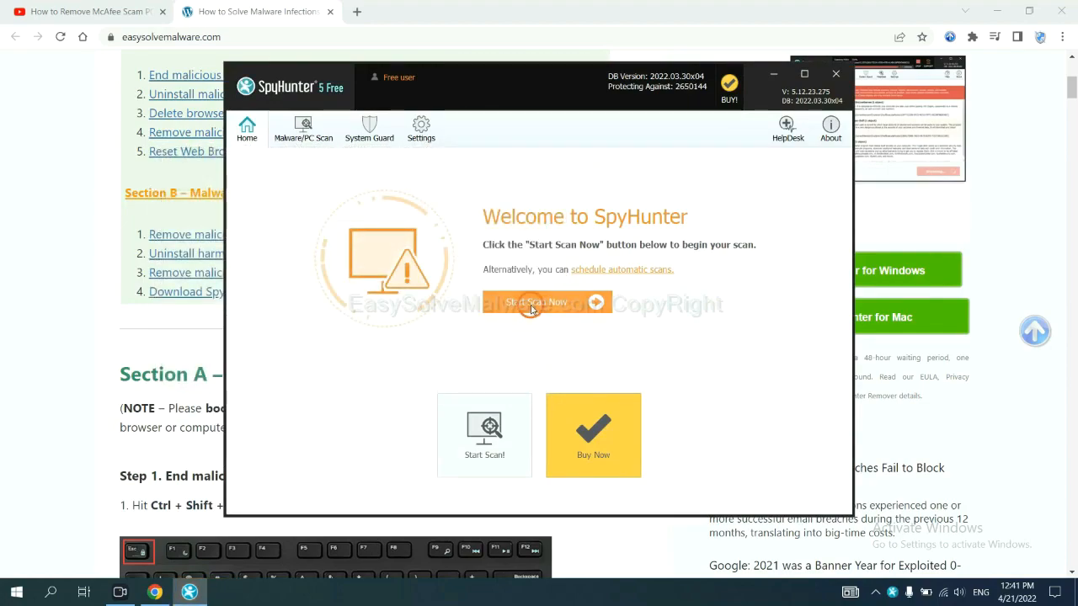
{"action": "mouse_move", "coordinate": [644, 327]}
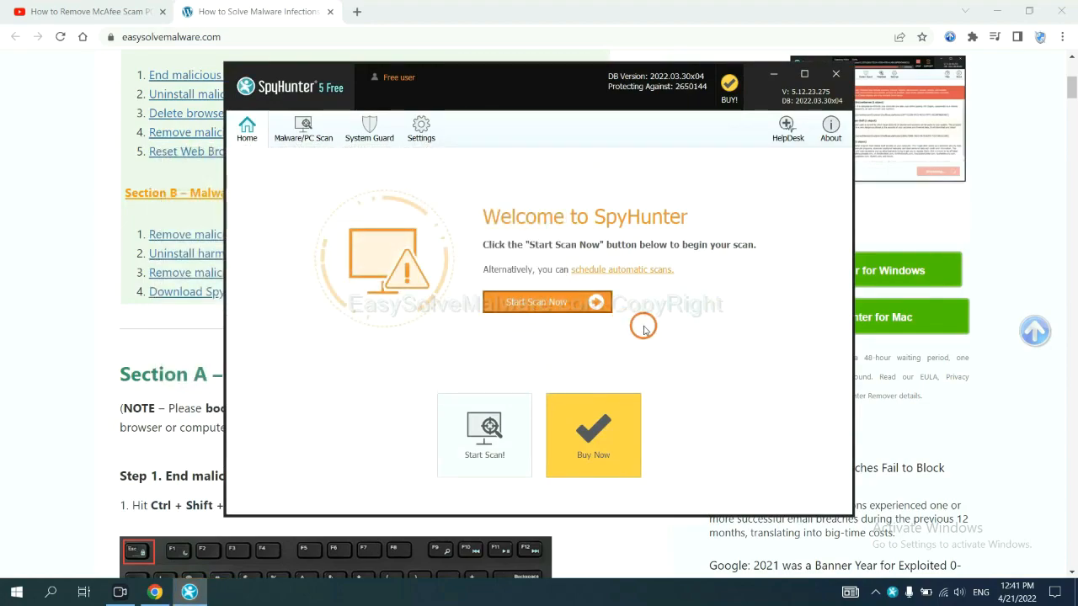
Start a full computer scan with Start Scan Now on SpyHunter's Home screen.
{"action": "left_click", "coordinate": [536, 301]}
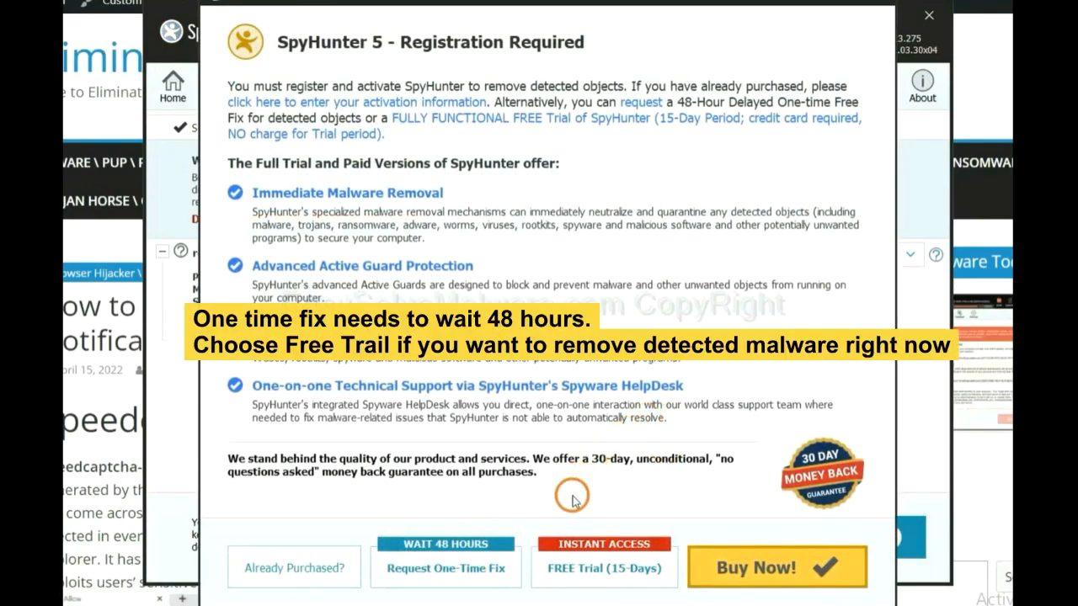
{"action": "mouse_move", "coordinate": [587, 497]}
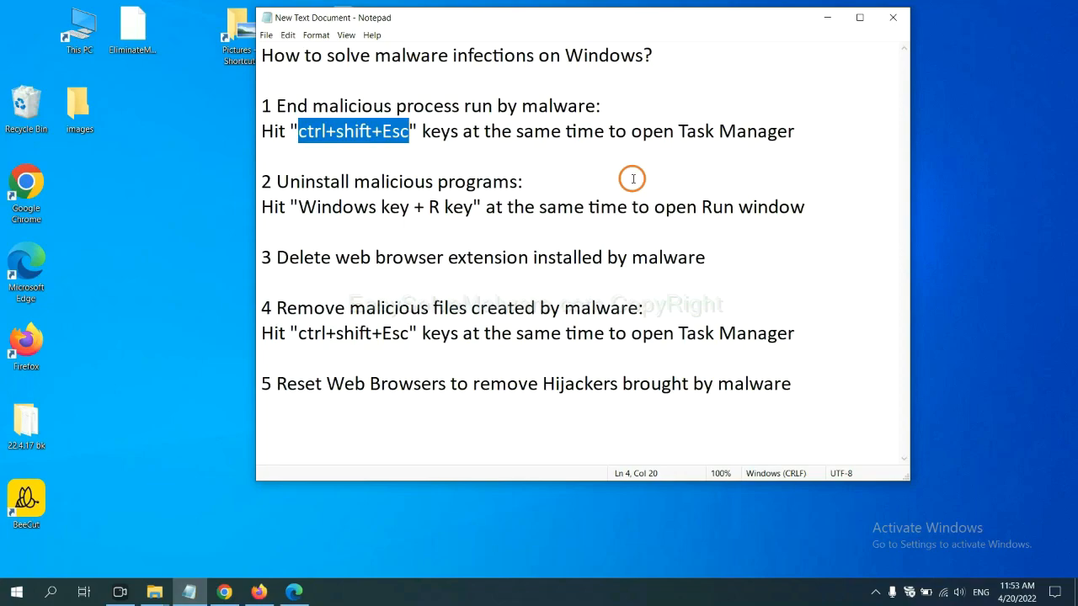
Open Task Manager with Ctrl+Shift+Esc, select a suspicious process and end it.
{"action": "left_click", "coordinate": [390, 130]}
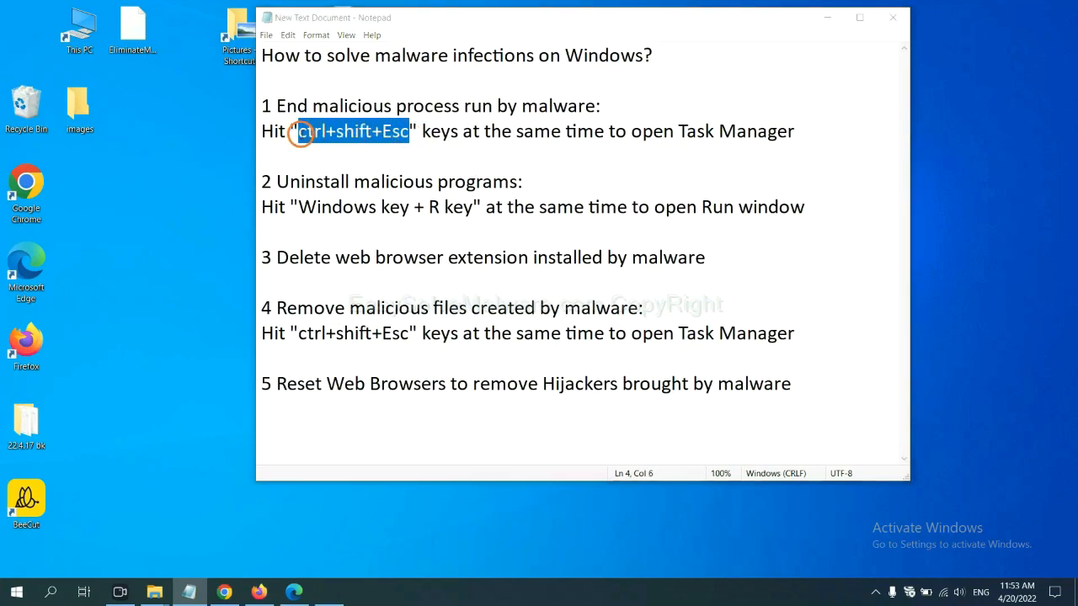
{"action": "key", "text": "ctrl+shift+esc"}
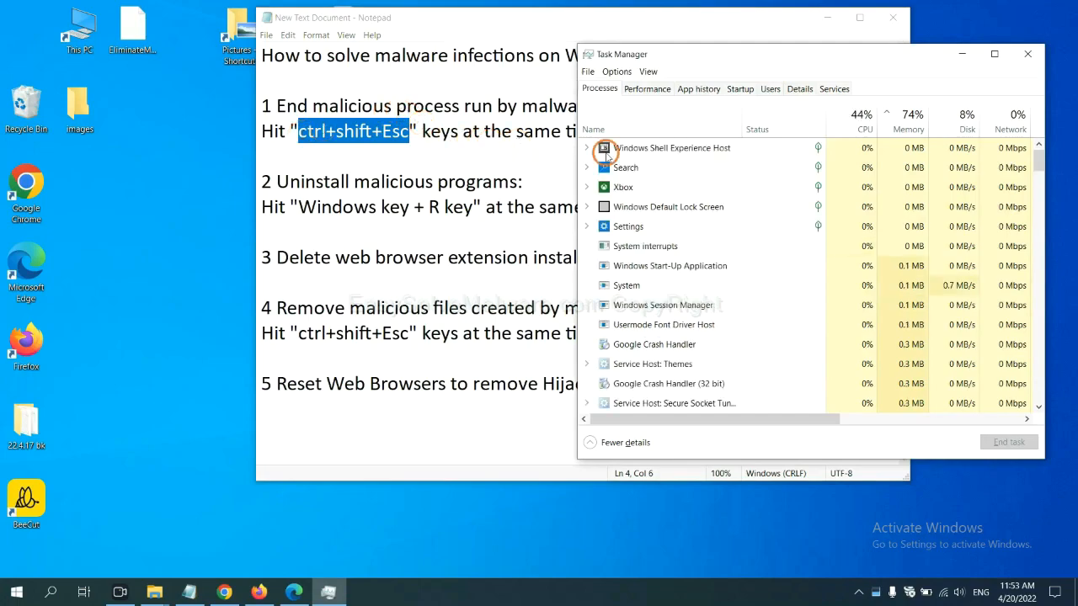
{"action": "mouse_move", "coordinate": [675, 285]}
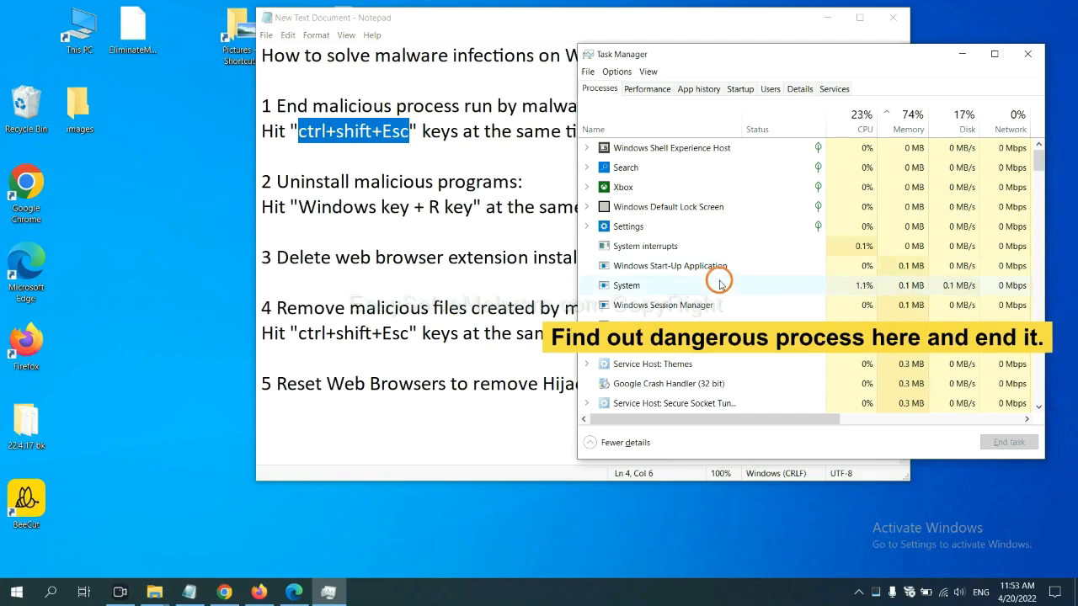
{"action": "left_click", "coordinate": [626, 285]}
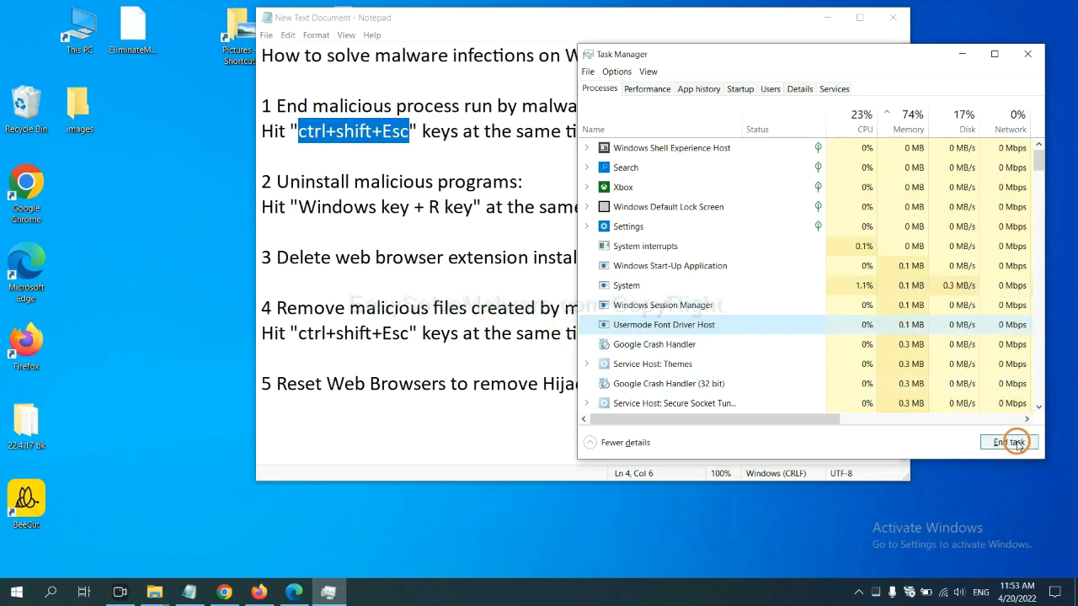
{"action": "left_click", "coordinate": [1009, 442]}
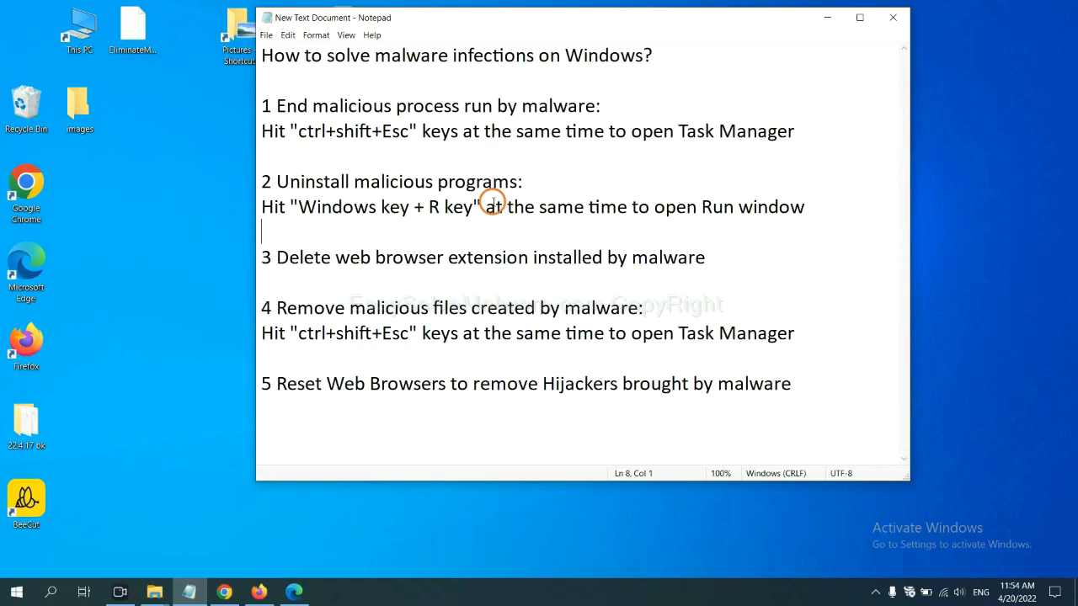
Highlight 'Windows key + R key' in Notepad, then launch Control Panel from Run.
{"action": "double_click", "coordinate": [306, 206]}
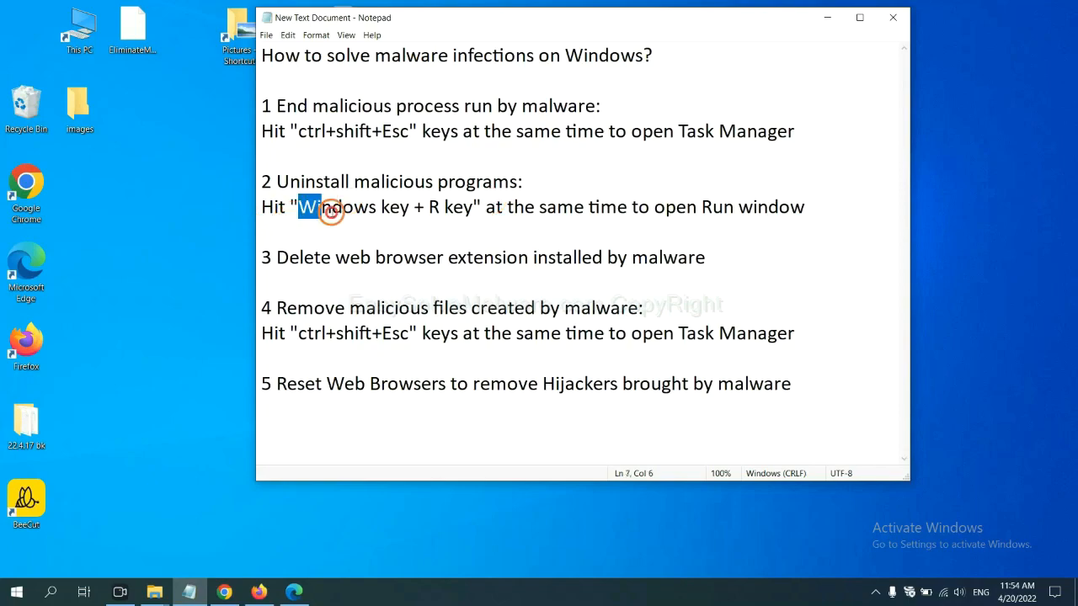
{"action": "left_click_drag", "start_coordinate": [304, 206], "coordinate": [471, 206]}
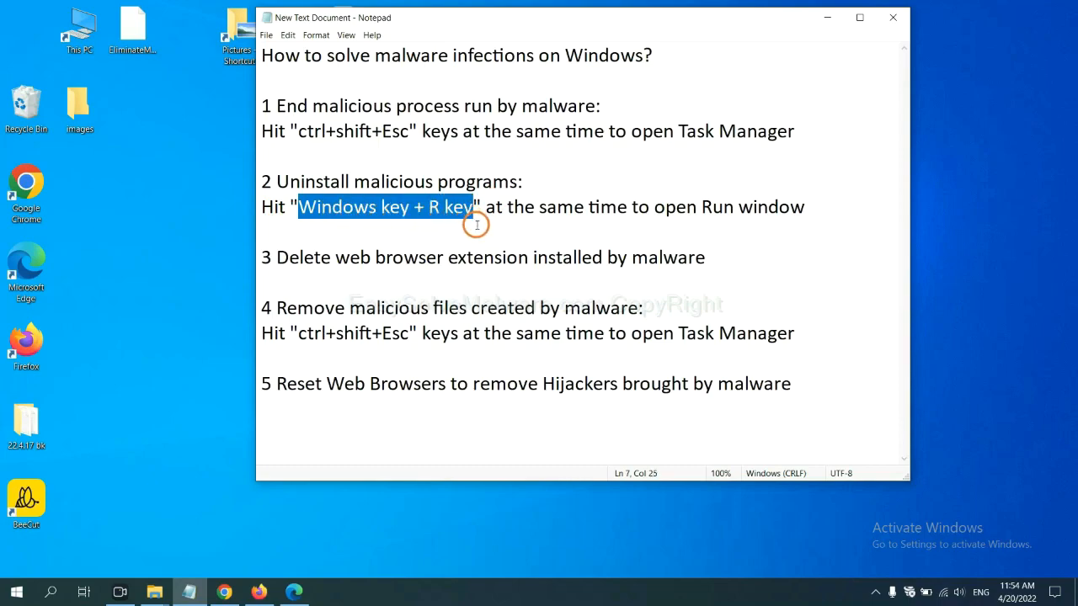
{"action": "key", "text": "Win+r"}
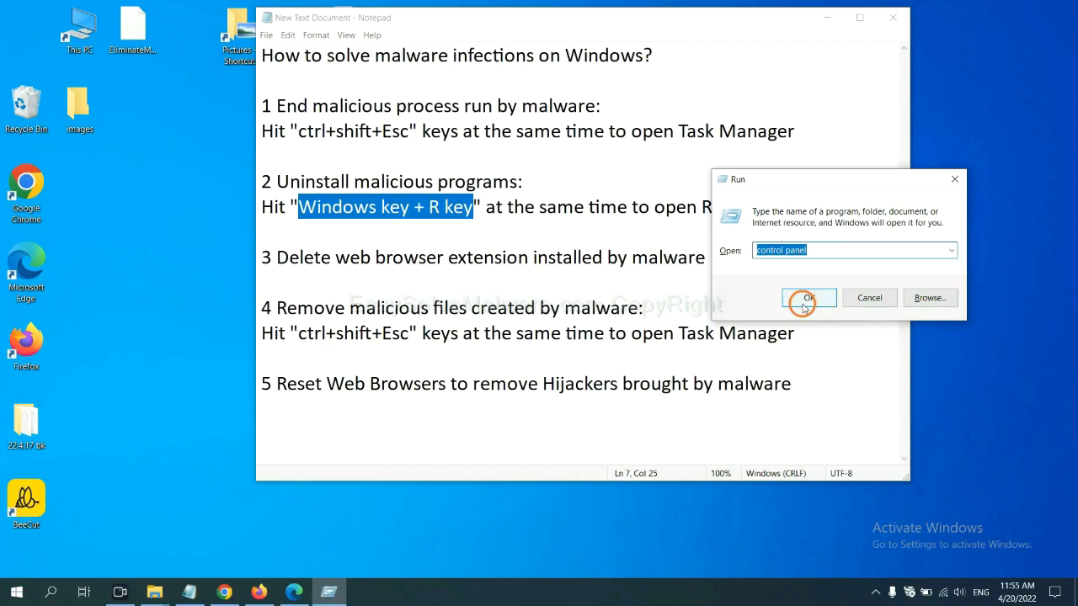
{"action": "left_click", "coordinate": [808, 297]}
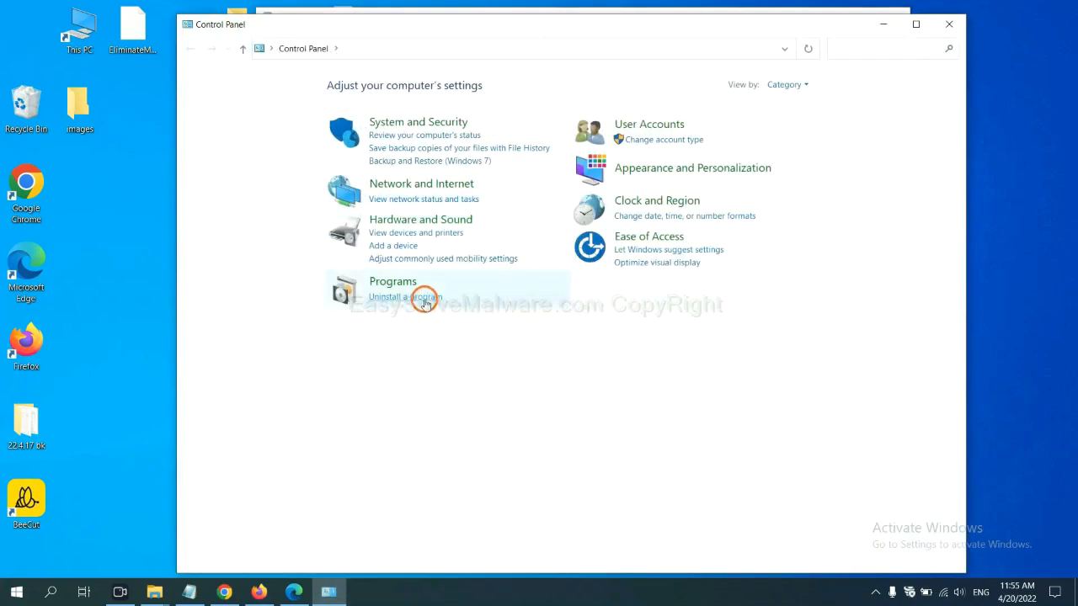
Open Programs > Uninstall a program and select Xiph.Org Open Codecs.
{"action": "left_click", "coordinate": [405, 297]}
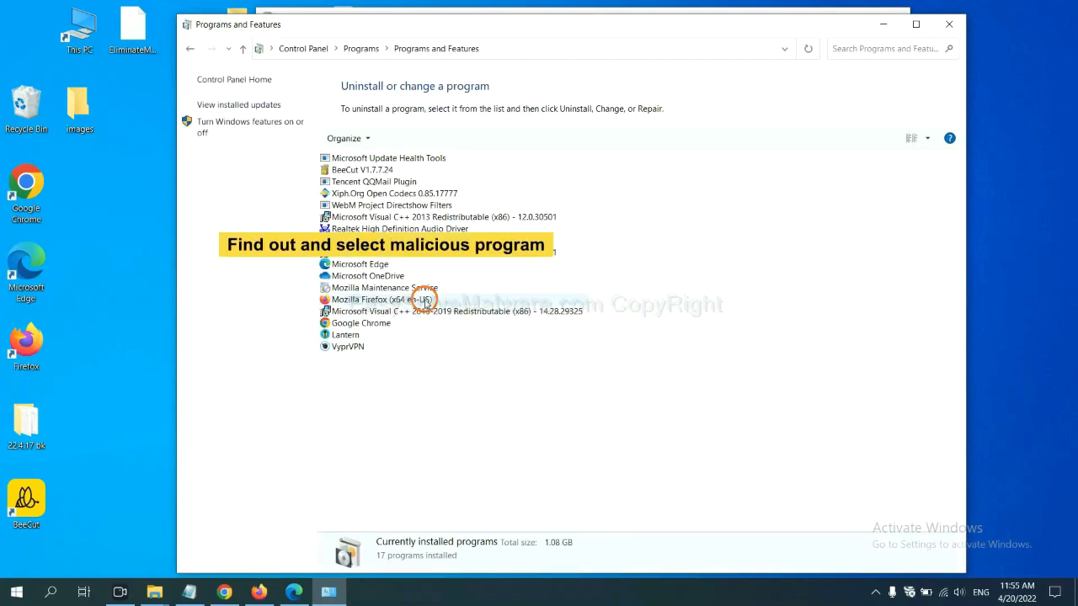
{"action": "mouse_move", "coordinate": [638, 243]}
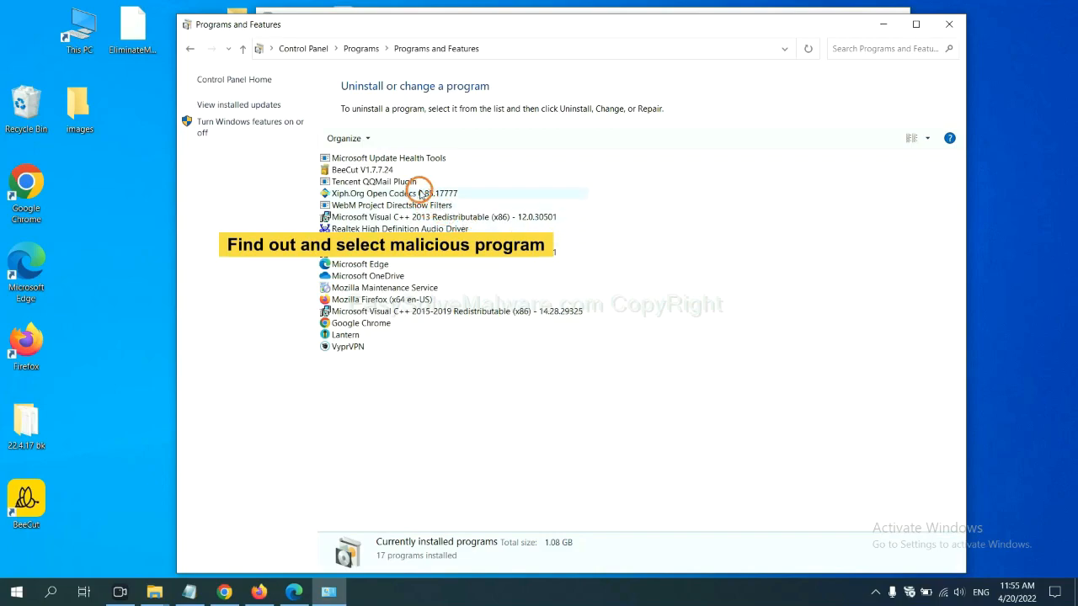
{"action": "left_click", "coordinate": [393, 192]}
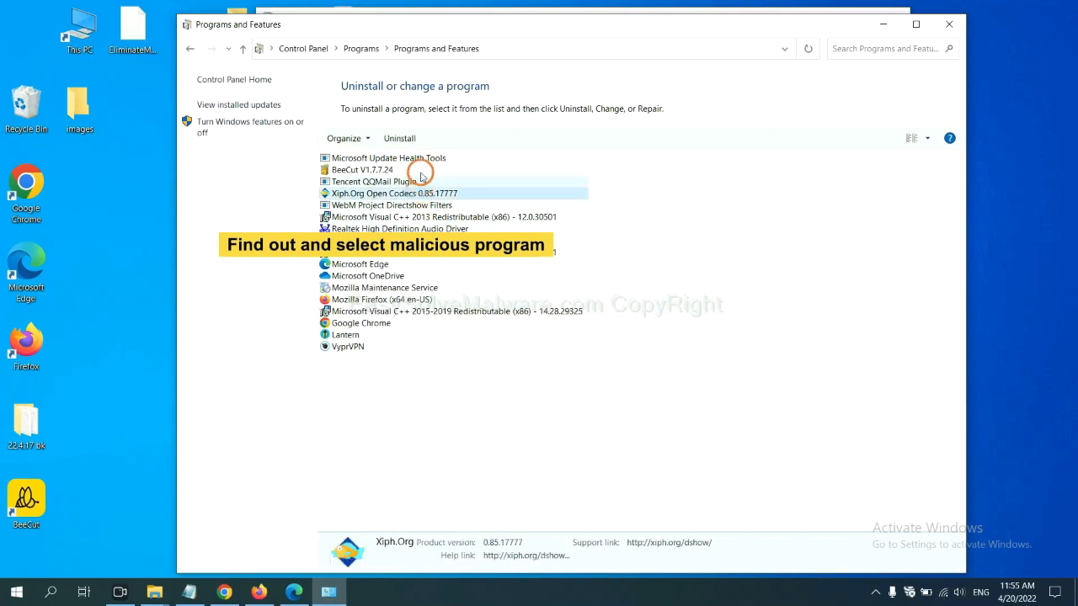
{"action": "mouse_move", "coordinate": [399, 138]}
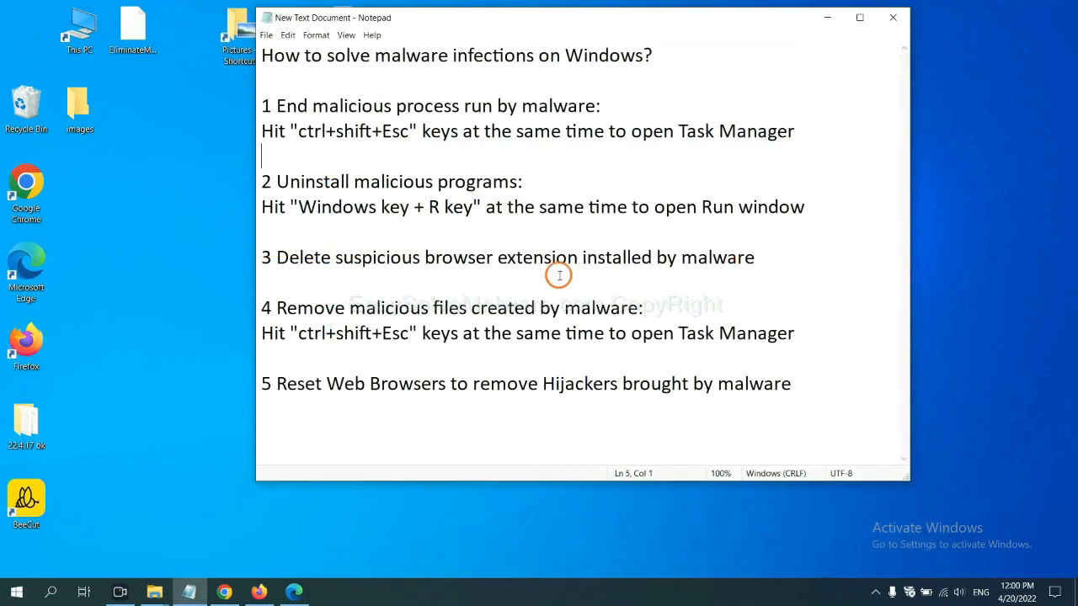
{"action": "mouse_move", "coordinate": [438, 284]}
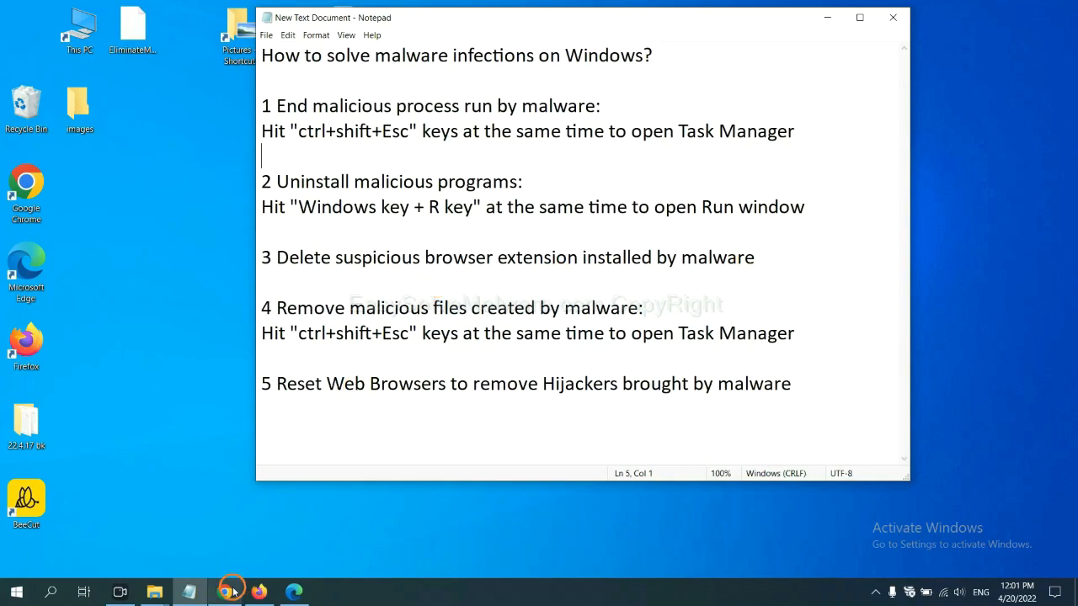
Switch to Chrome and open its Extensions page from More tools.
{"action": "left_click", "coordinate": [224, 592]}
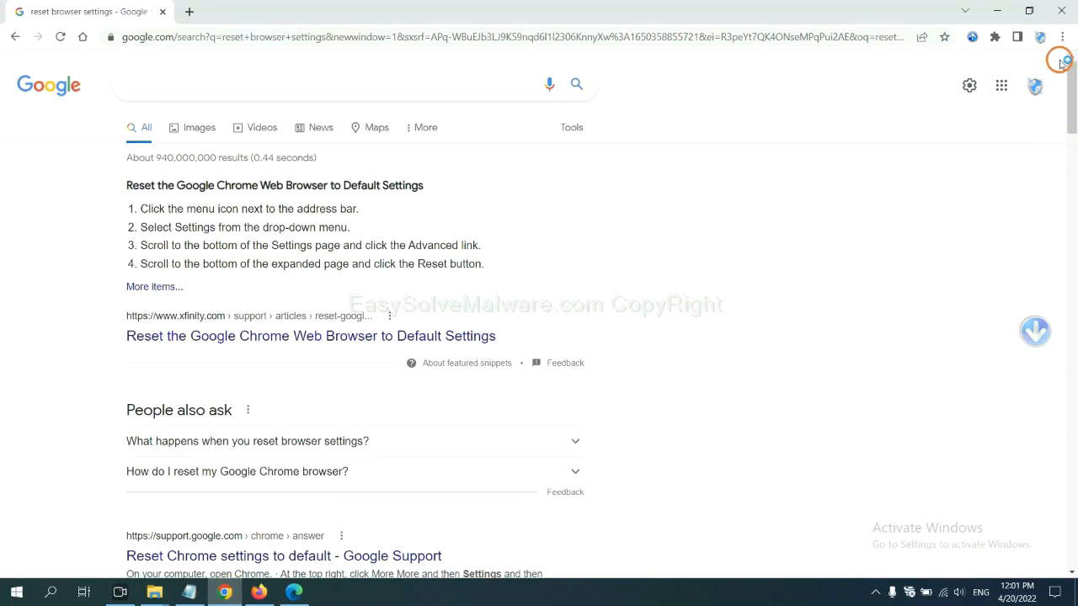
{"action": "left_click", "coordinate": [1062, 38]}
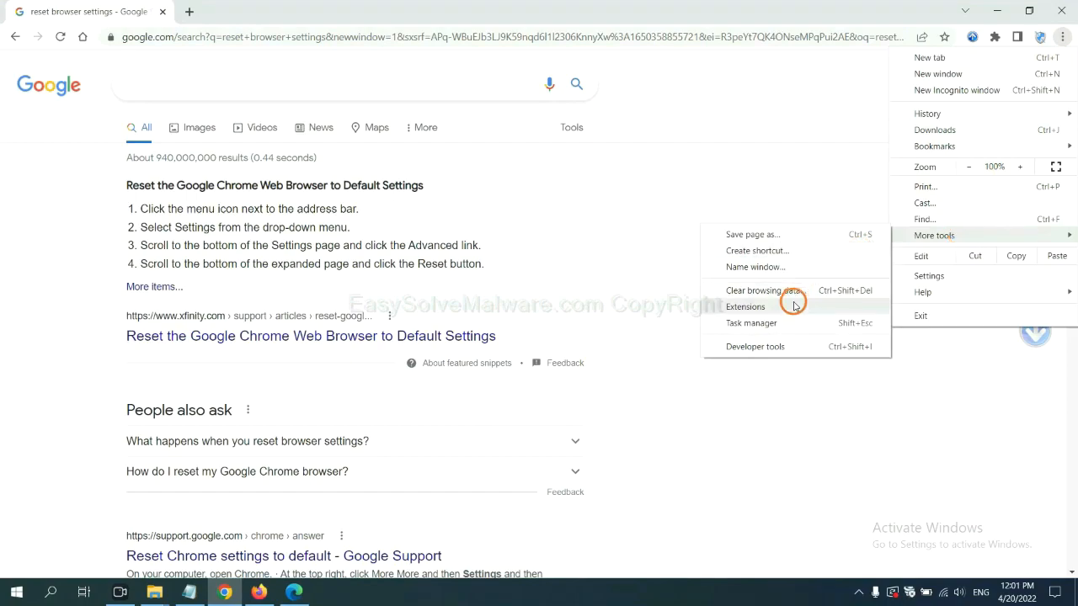
{"action": "left_click", "coordinate": [745, 306]}
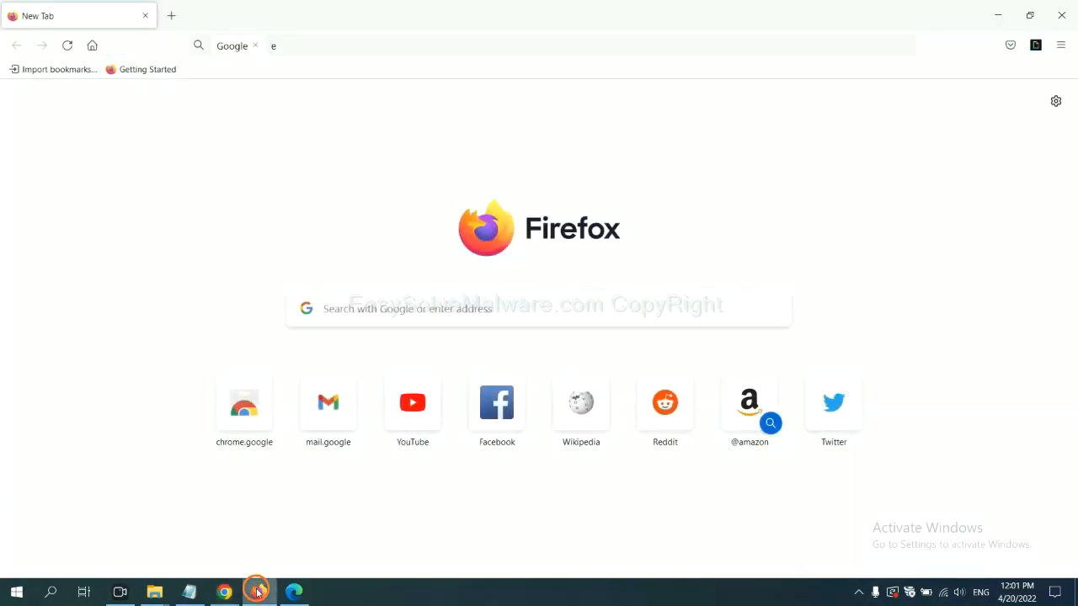
Open Firefox's Add-ons and themes manager and bring up GIPHY for Firefox's options.
{"action": "left_click", "coordinate": [1061, 45]}
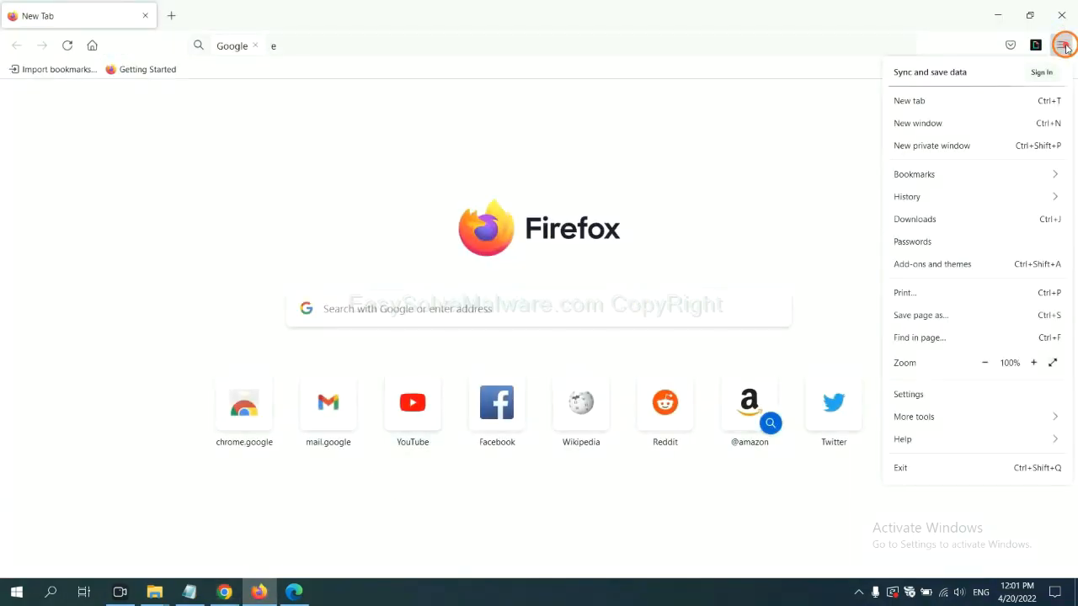
{"action": "mouse_move", "coordinate": [974, 174]}
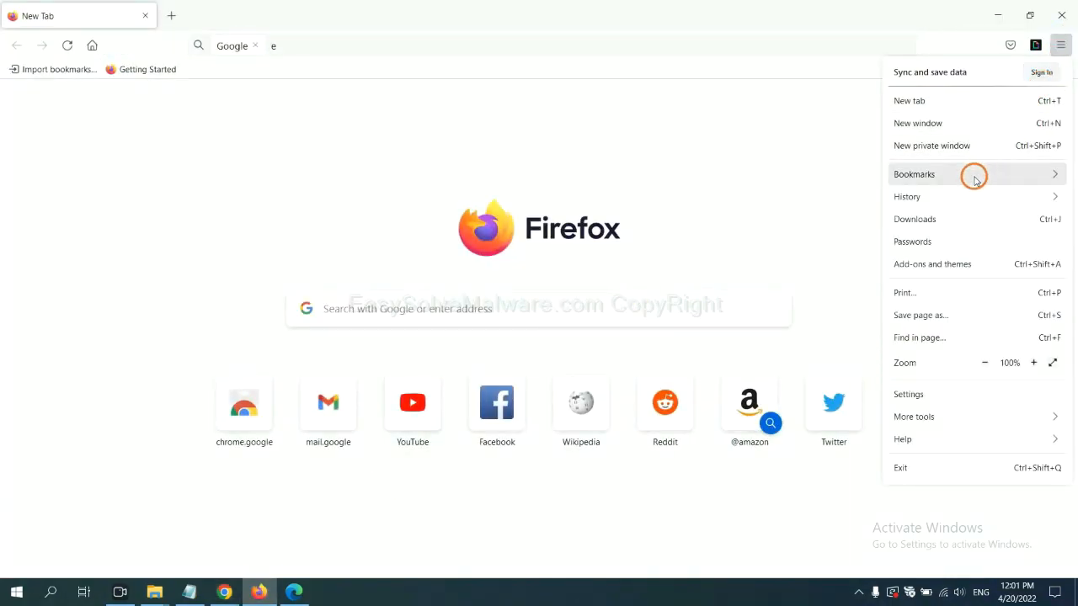
{"action": "mouse_move", "coordinate": [941, 270]}
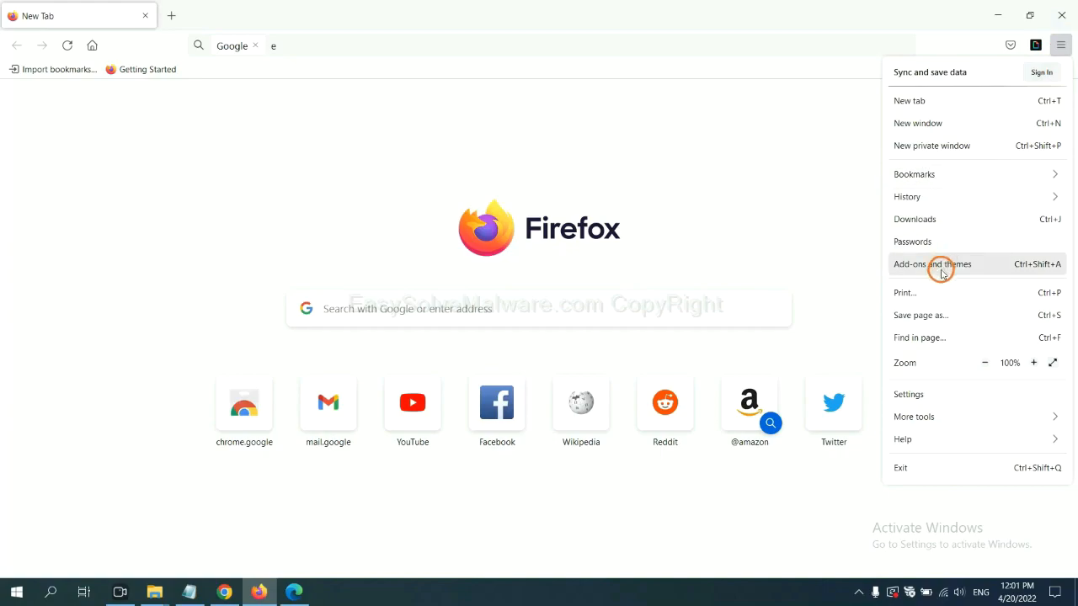
{"action": "left_click", "coordinate": [932, 264]}
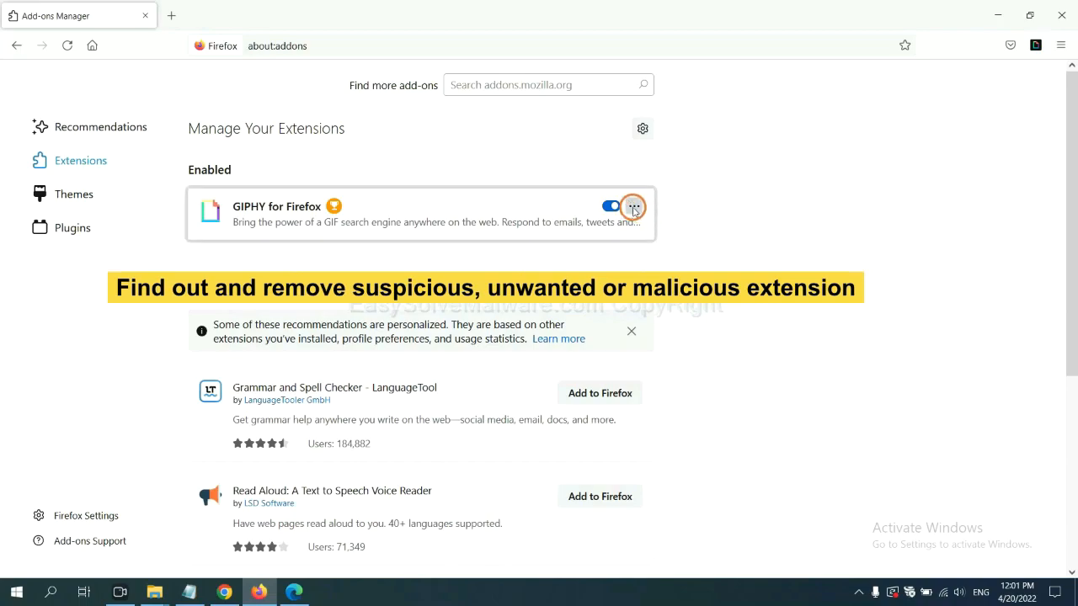
{"action": "left_click", "coordinate": [634, 206]}
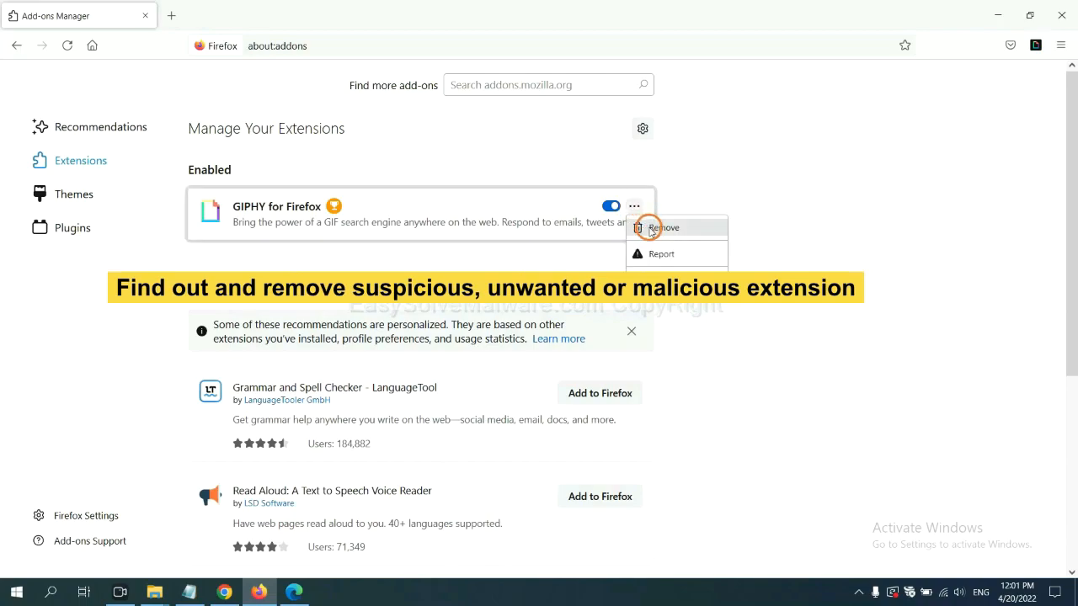
{"action": "mouse_move", "coordinate": [293, 592]}
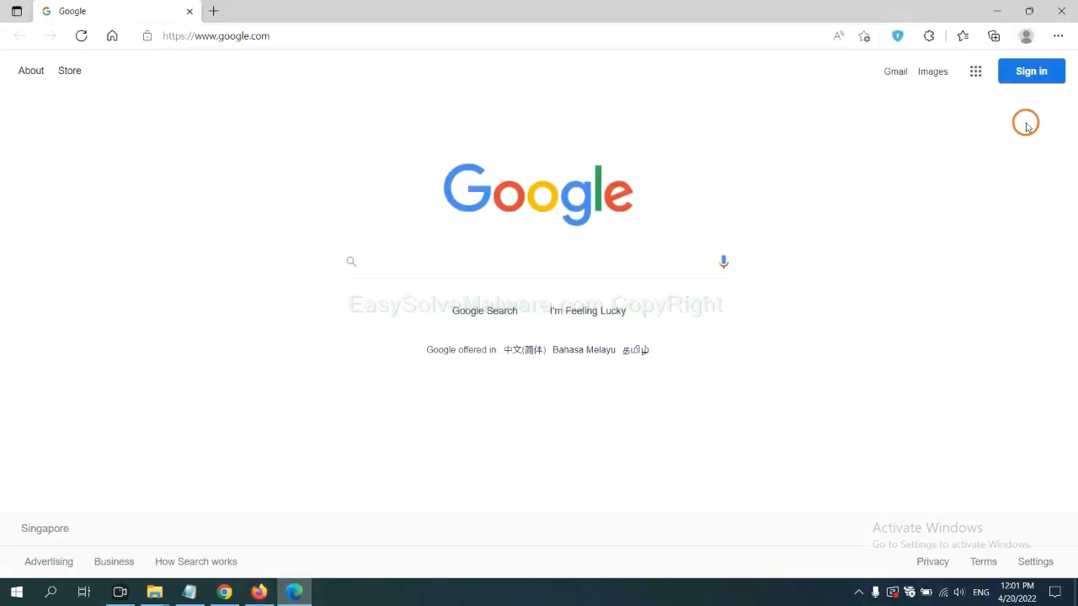
Open Edge's Manage extensions page and remove ArcVpn Free Fast VPN Proxy.
{"action": "left_click", "coordinate": [1057, 36]}
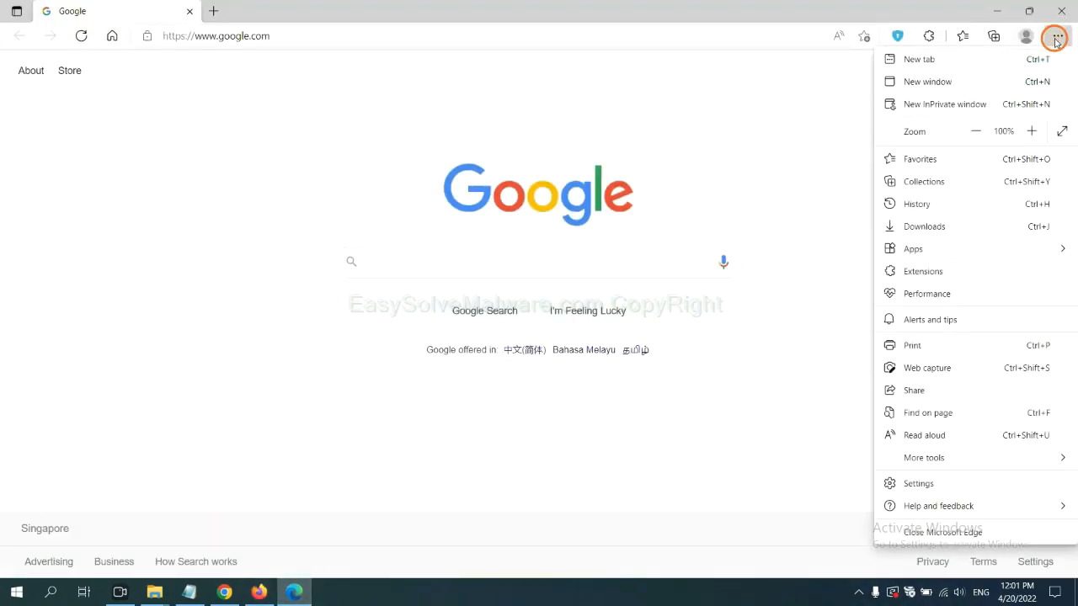
{"action": "mouse_move", "coordinate": [924, 248]}
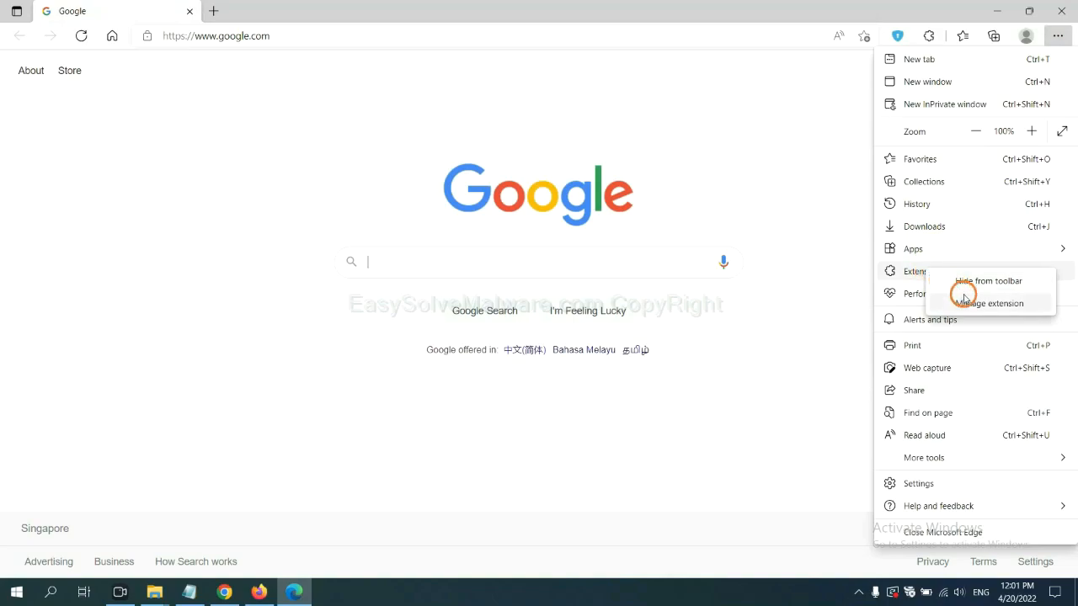
{"action": "mouse_move", "coordinate": [966, 302]}
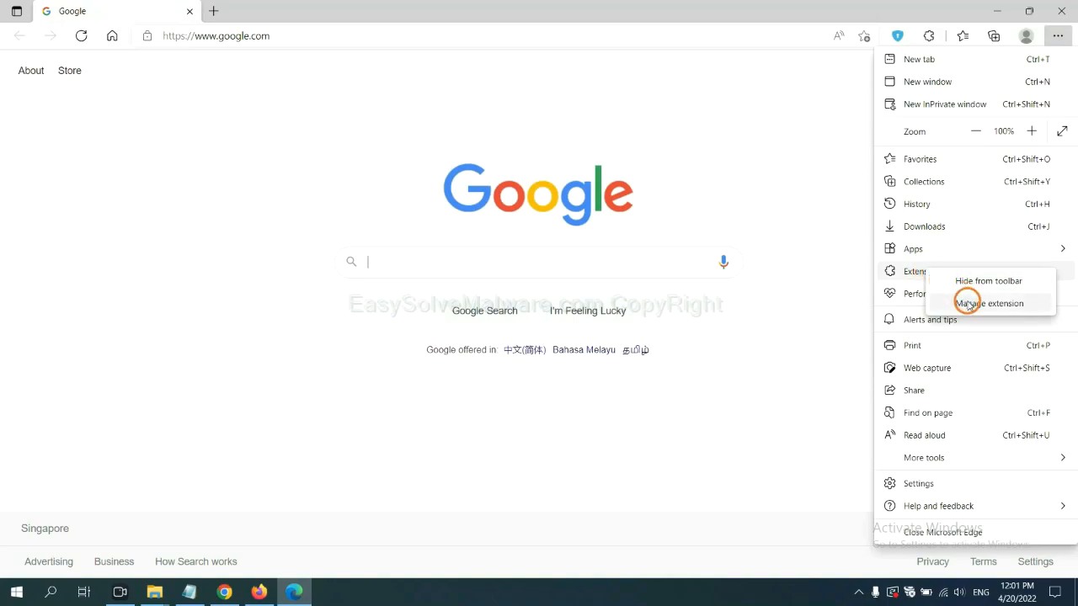
{"action": "left_click", "coordinate": [988, 303]}
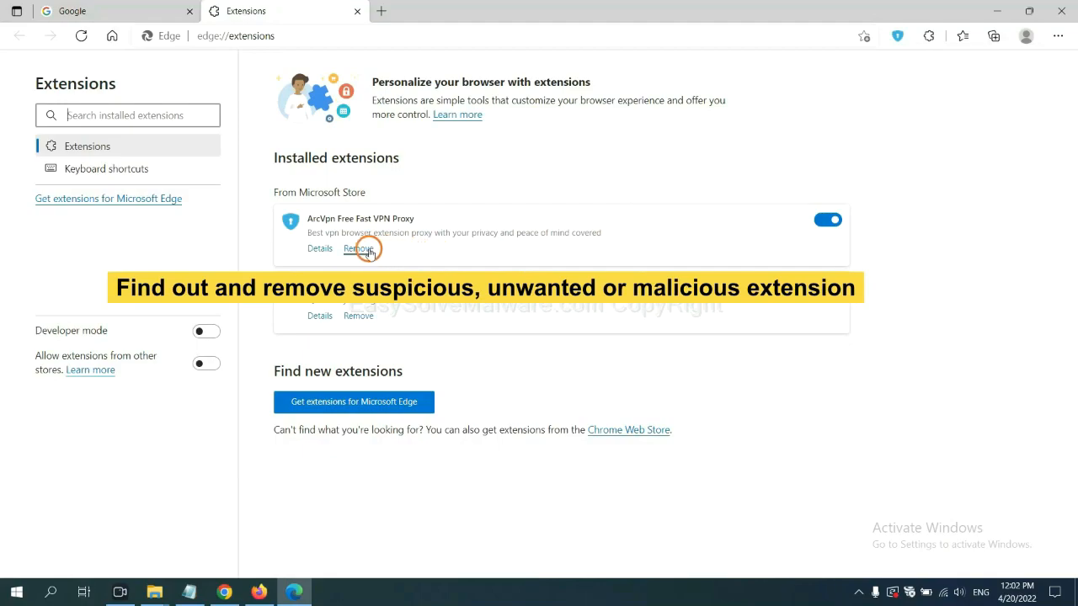
{"action": "left_click", "coordinate": [358, 248]}
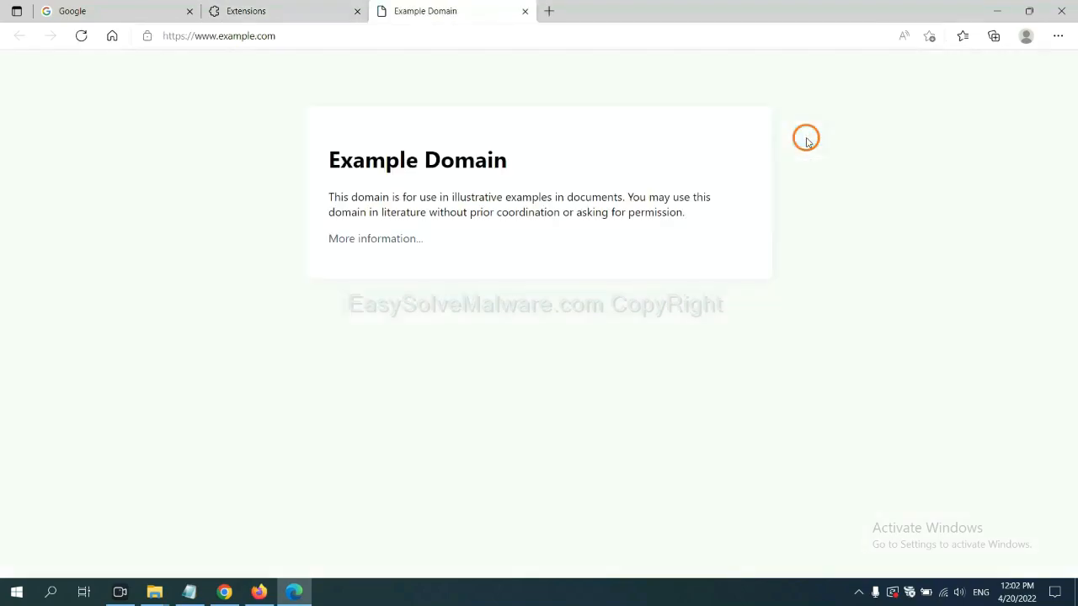
{"action": "mouse_move", "coordinate": [828, 331]}
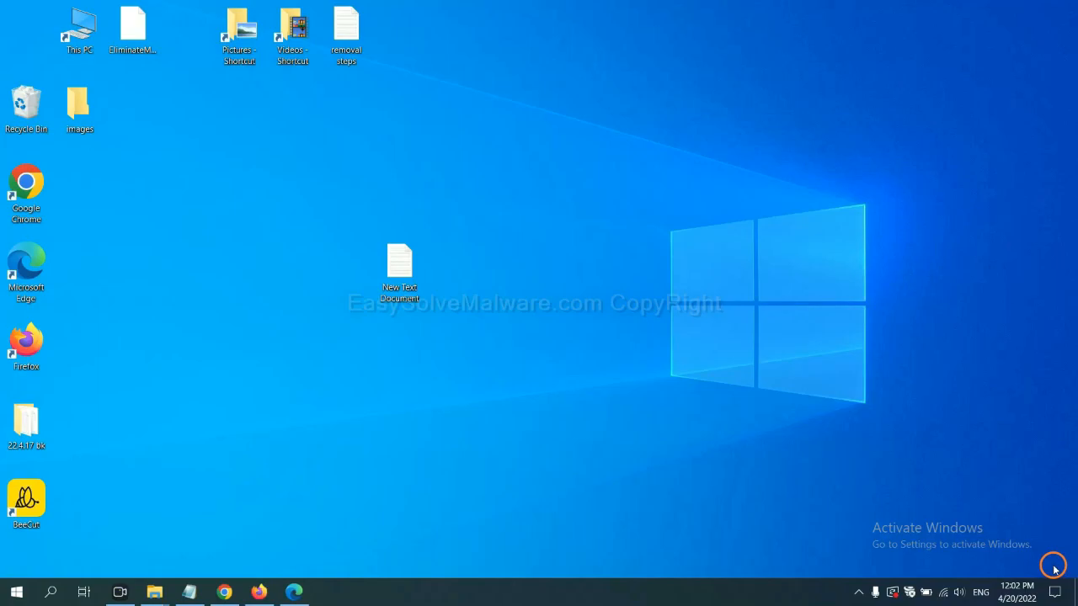
Open the New Text Document notes, highlight step 4's Run instruction, and open Run.
{"action": "double_click", "coordinate": [399, 265]}
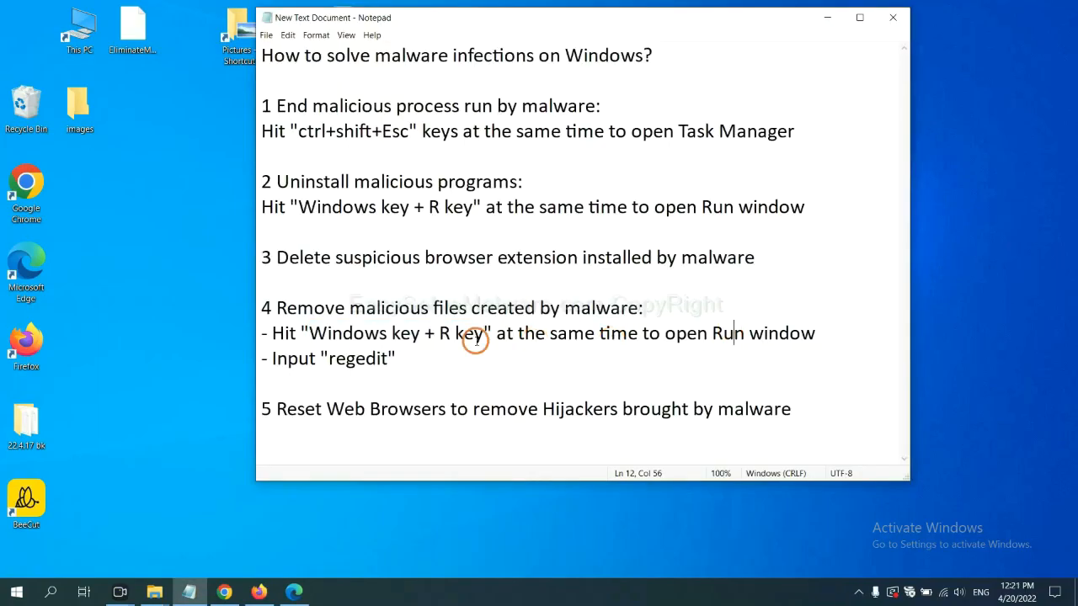
{"action": "mouse_move", "coordinate": [455, 307]}
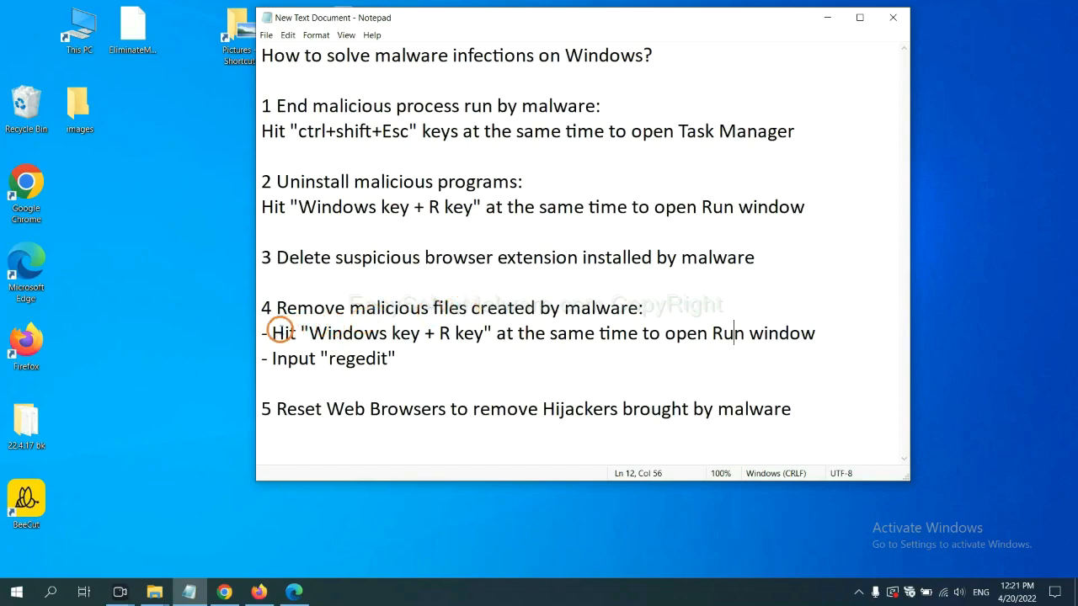
{"action": "left_click_drag", "start_coordinate": [272, 332], "coordinate": [488, 332]}
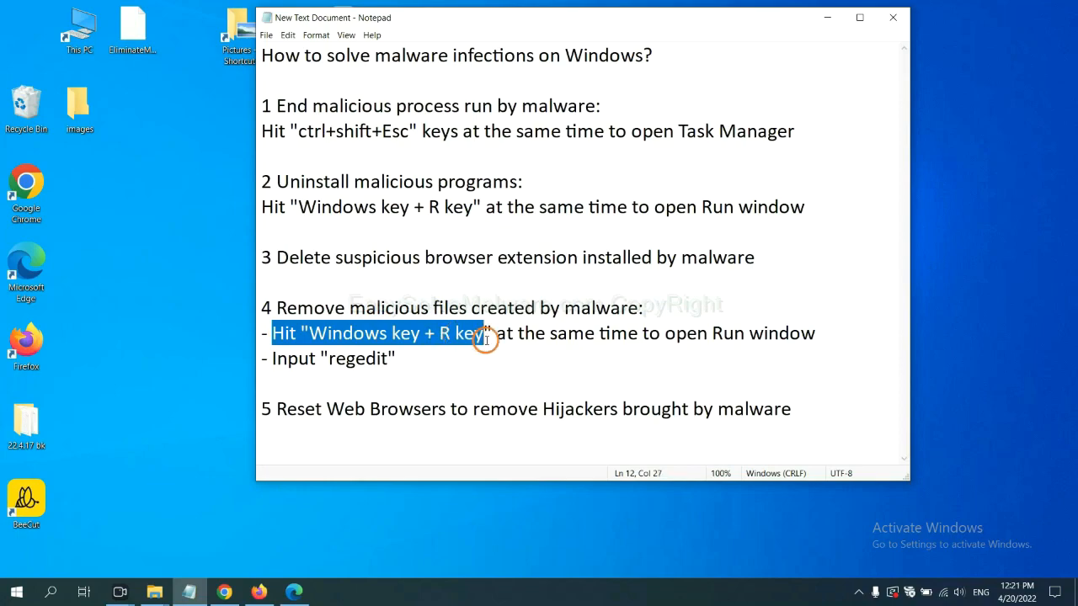
{"action": "left_click", "coordinate": [627, 332]}
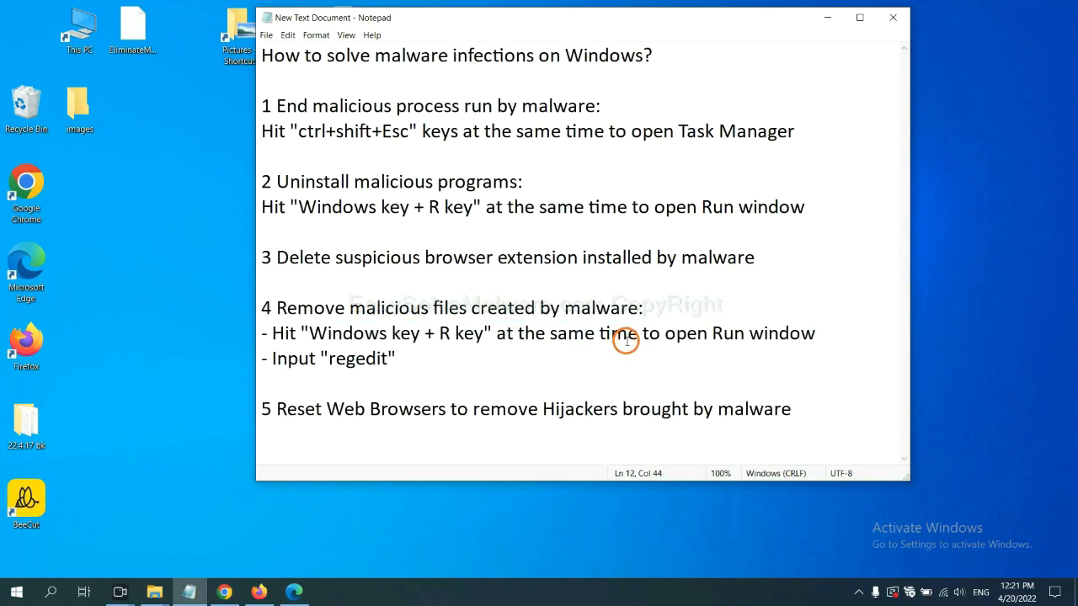
{"action": "key", "text": "win+r"}
{"action": "type", "text": "regedit"}
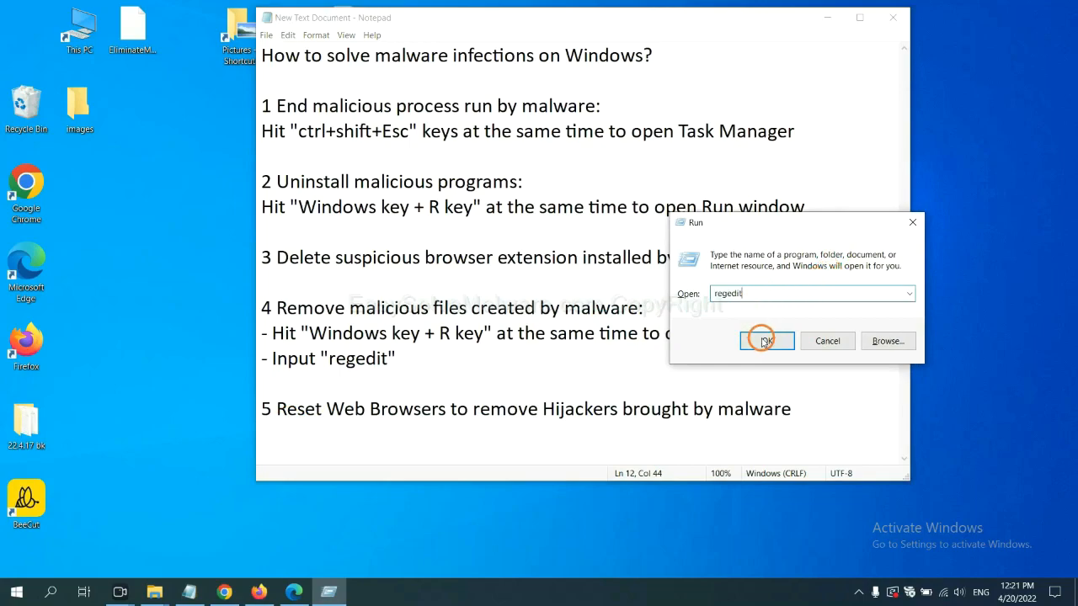
Launch regedit and Find 'be', reaching the FEATURE_BROWSER_EMULATION key listing BeeCut.exe.
{"action": "left_click", "coordinate": [765, 340]}
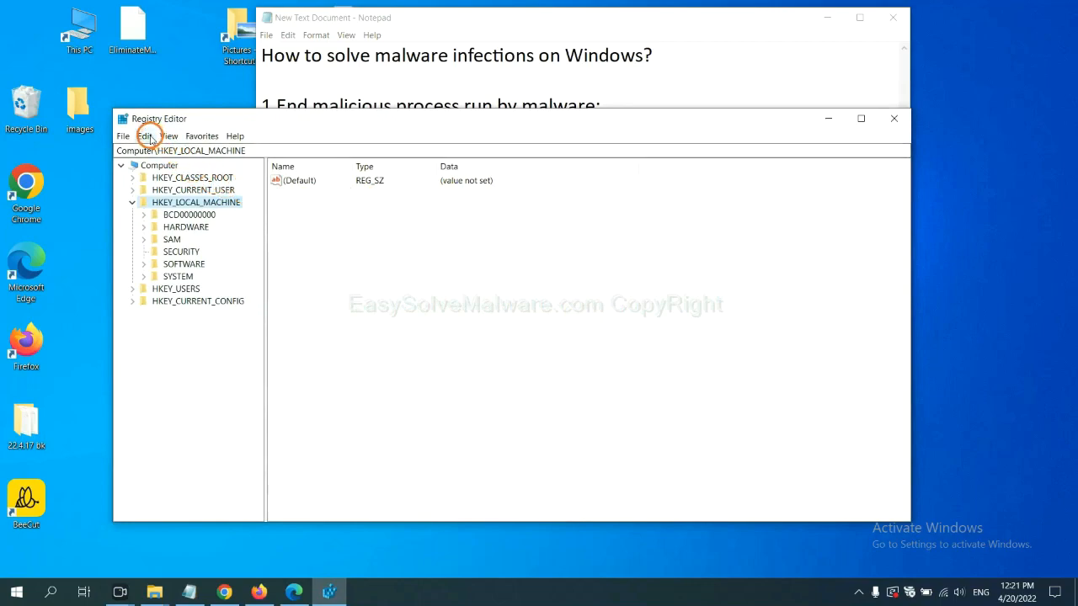
{"action": "left_click", "coordinate": [144, 135]}
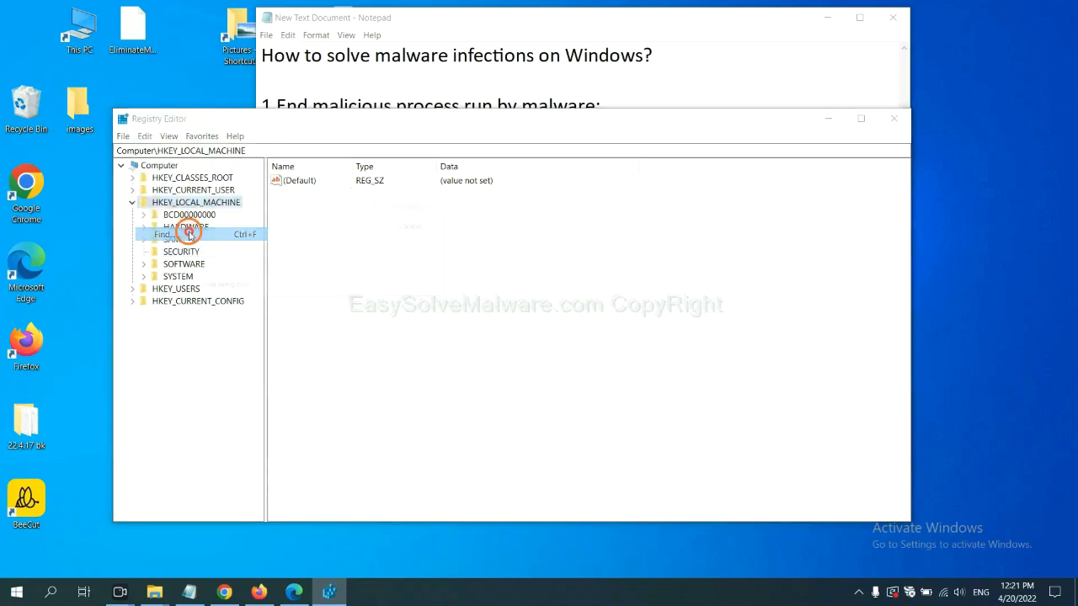
{"action": "left_click", "coordinate": [164, 234]}
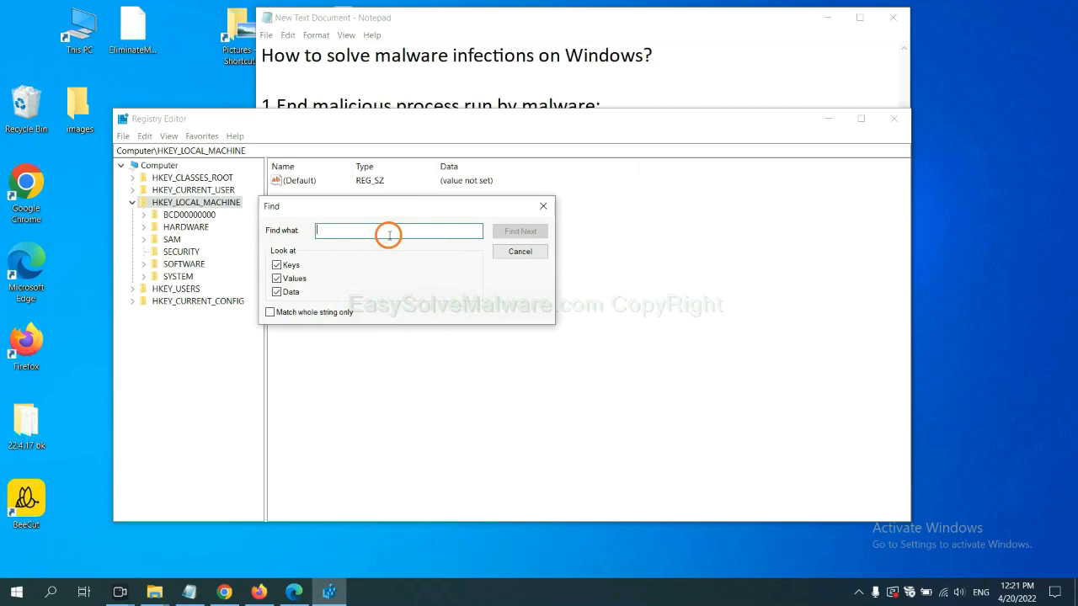
{"action": "type", "text": "Input the name of malware"}
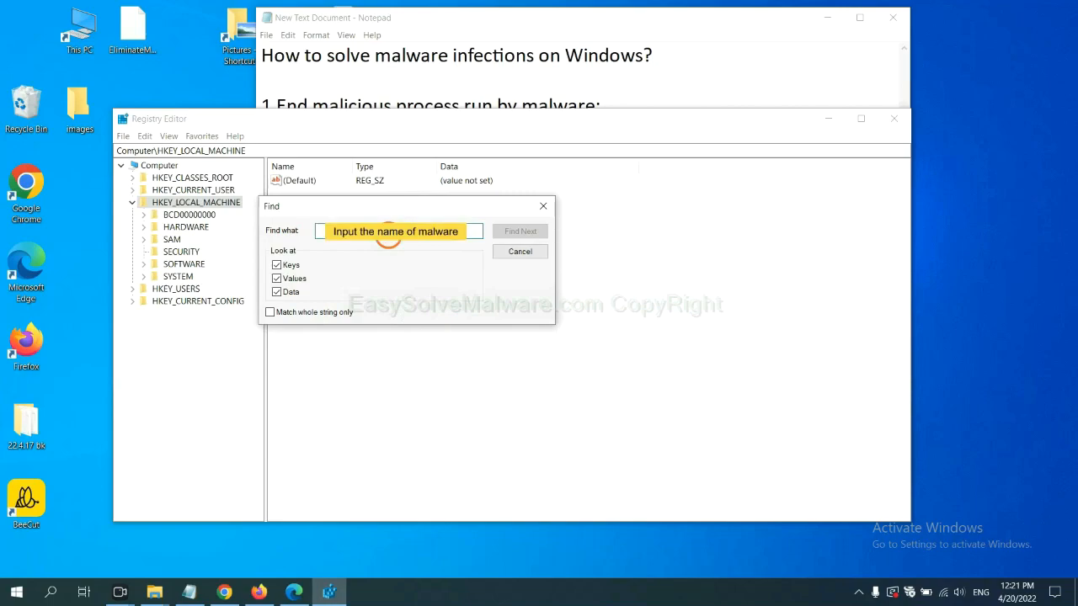
{"action": "type", "text": "be"}
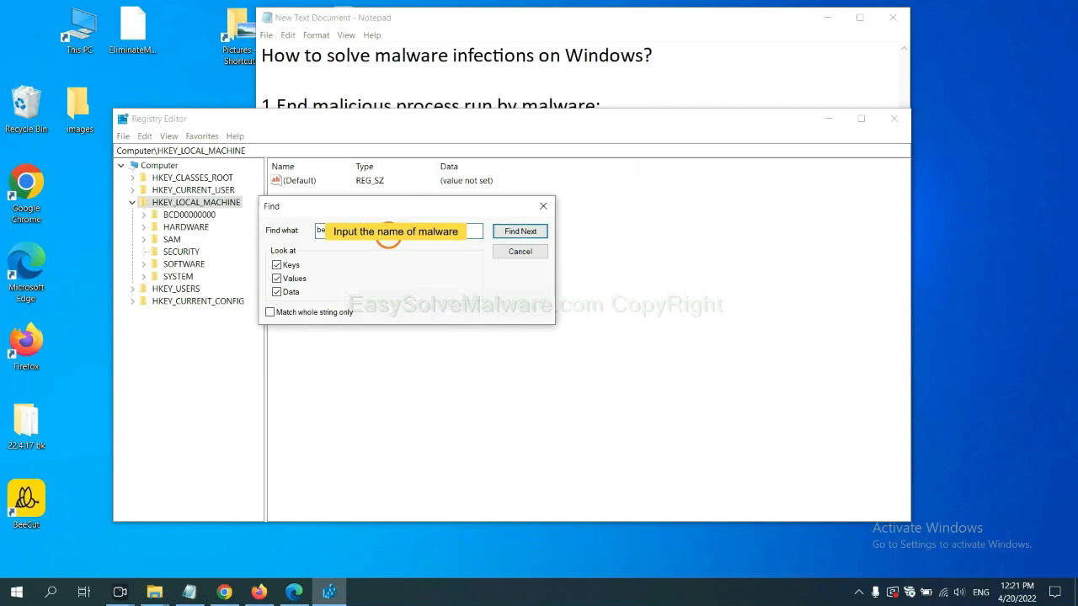
{"action": "left_click", "coordinate": [520, 231]}
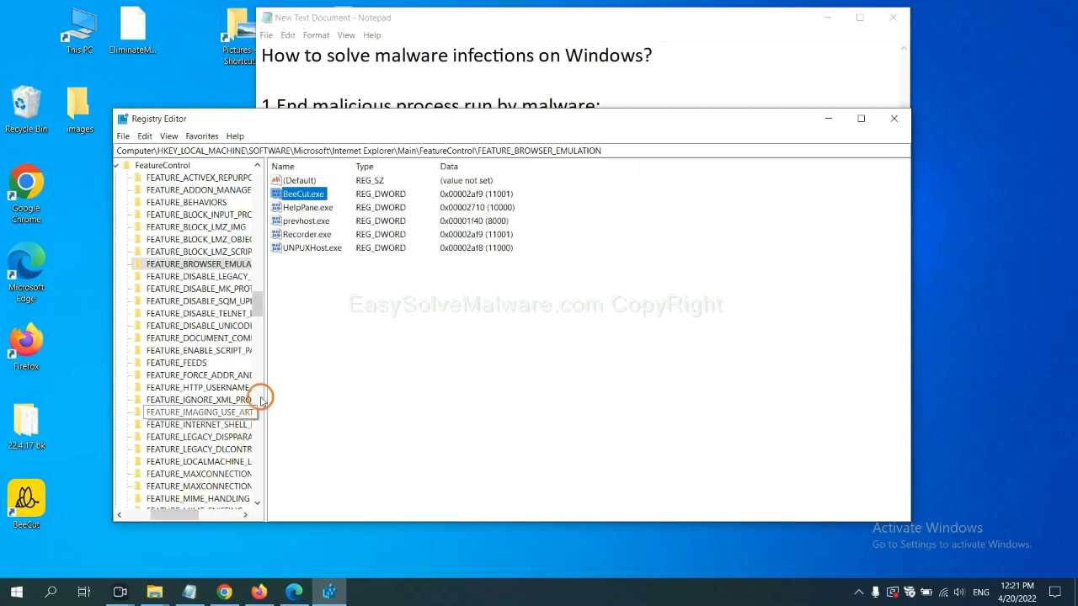
{"action": "mouse_move", "coordinate": [294, 344]}
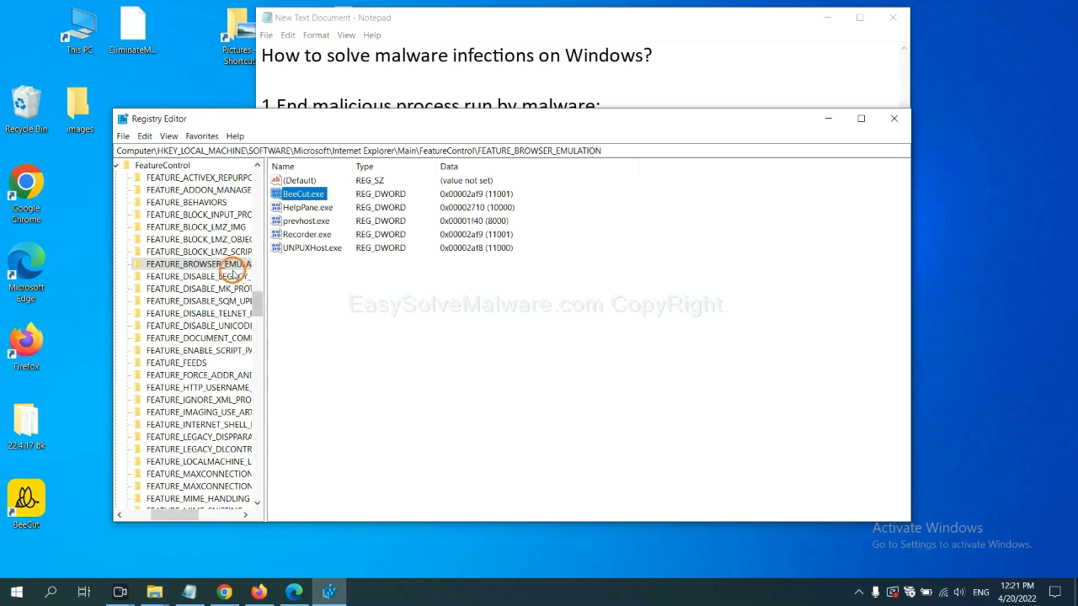
{"action": "right_click", "coordinate": [223, 264]}
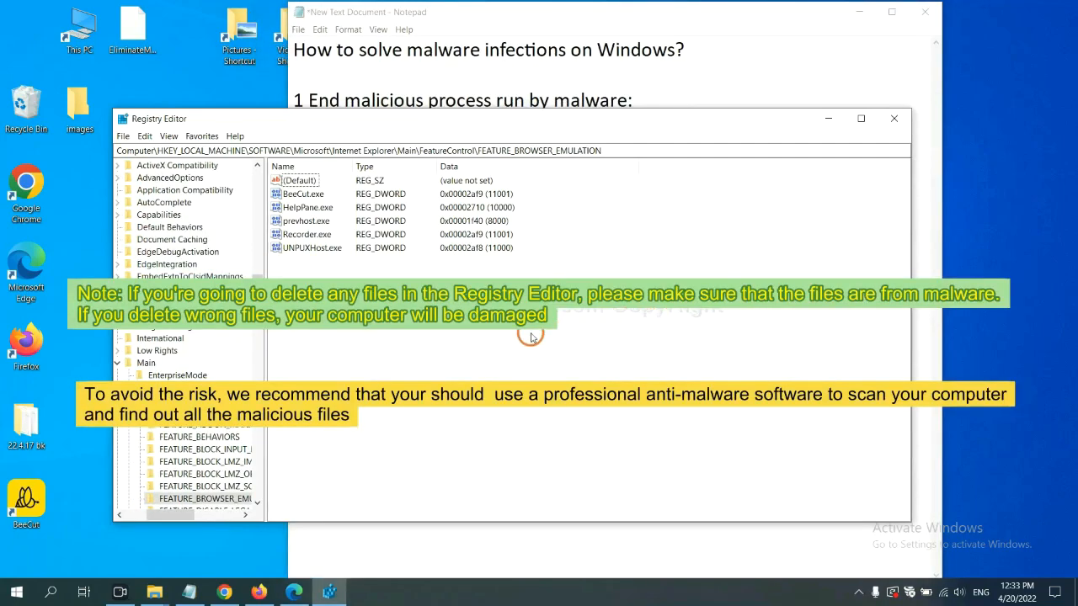
{"action": "mouse_move", "coordinate": [514, 341]}
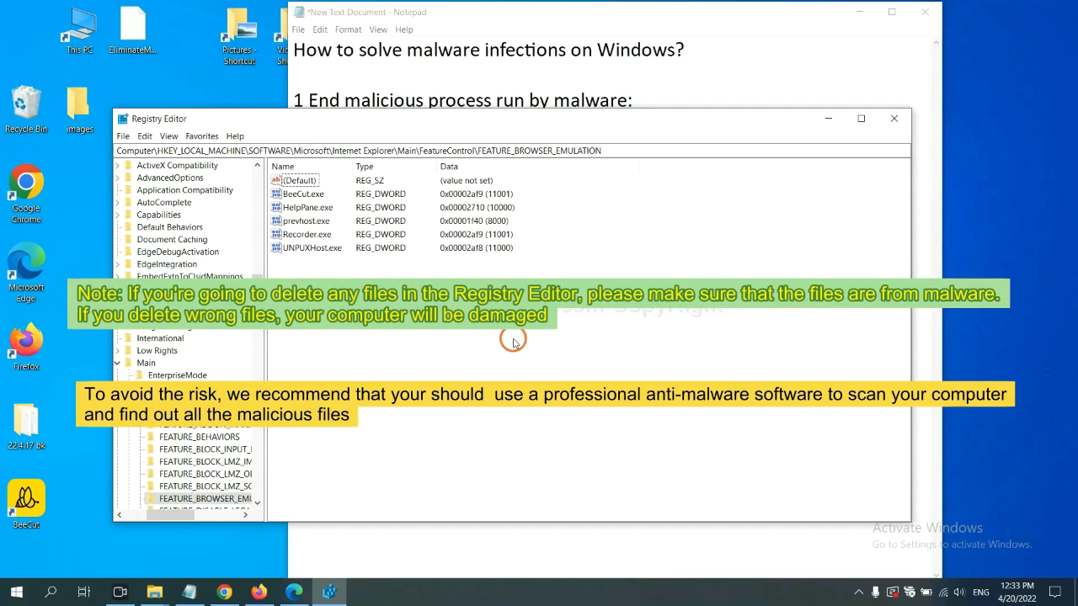
{"action": "mouse_move", "coordinate": [424, 350]}
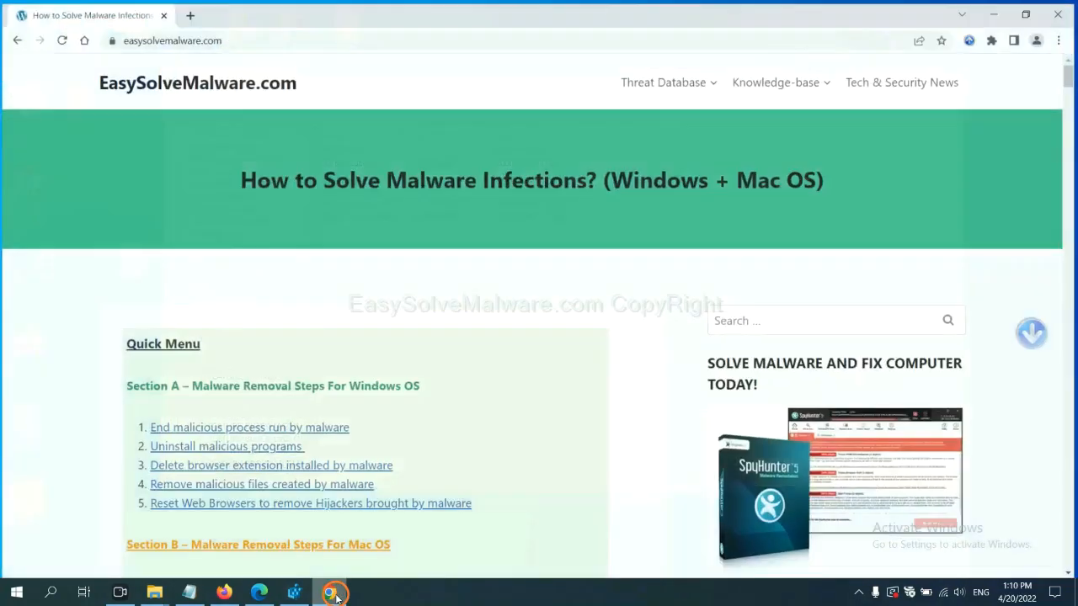
Scroll the easysolvemalware.com guide past the Quick Menu to the Section A removal steps.
{"action": "scroll", "scroll_direction": "down", "scroll_amount": 3}
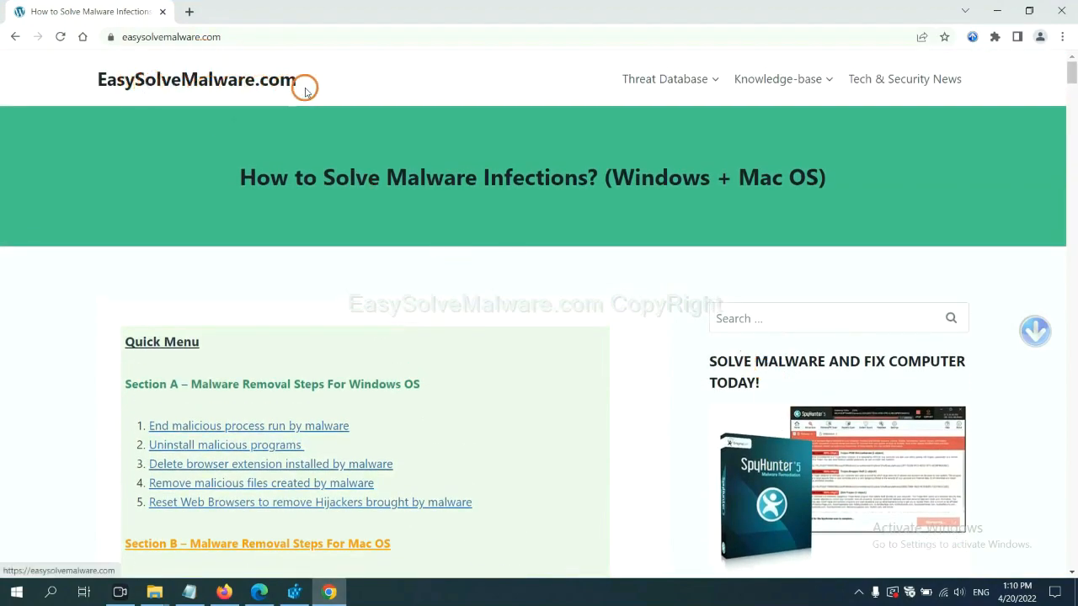
{"action": "scroll", "scroll_direction": "down", "scroll_amount": 3}
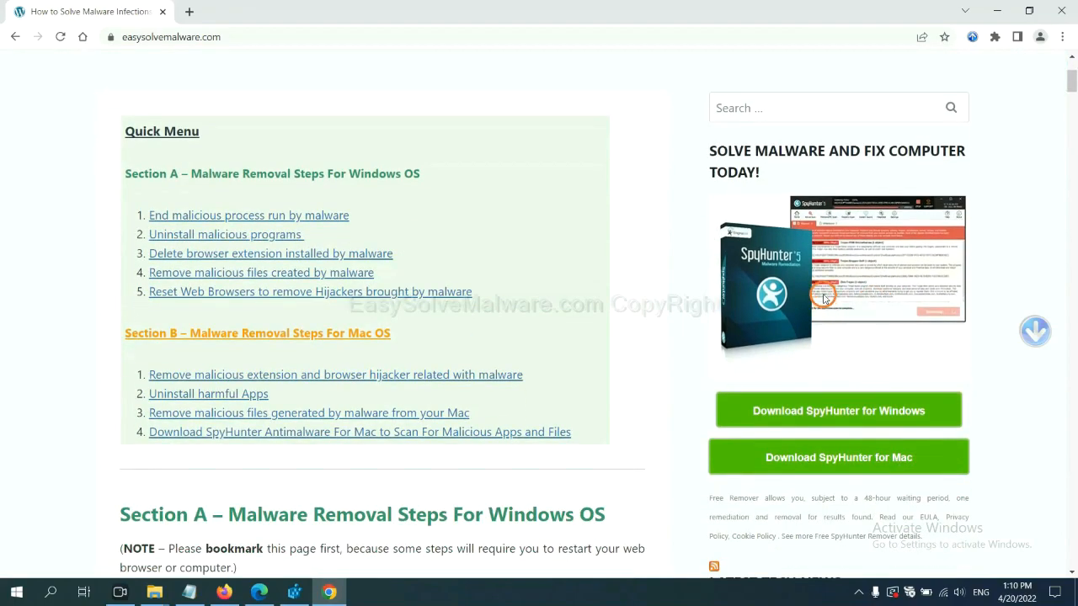
{"action": "mouse_move", "coordinate": [820, 325]}
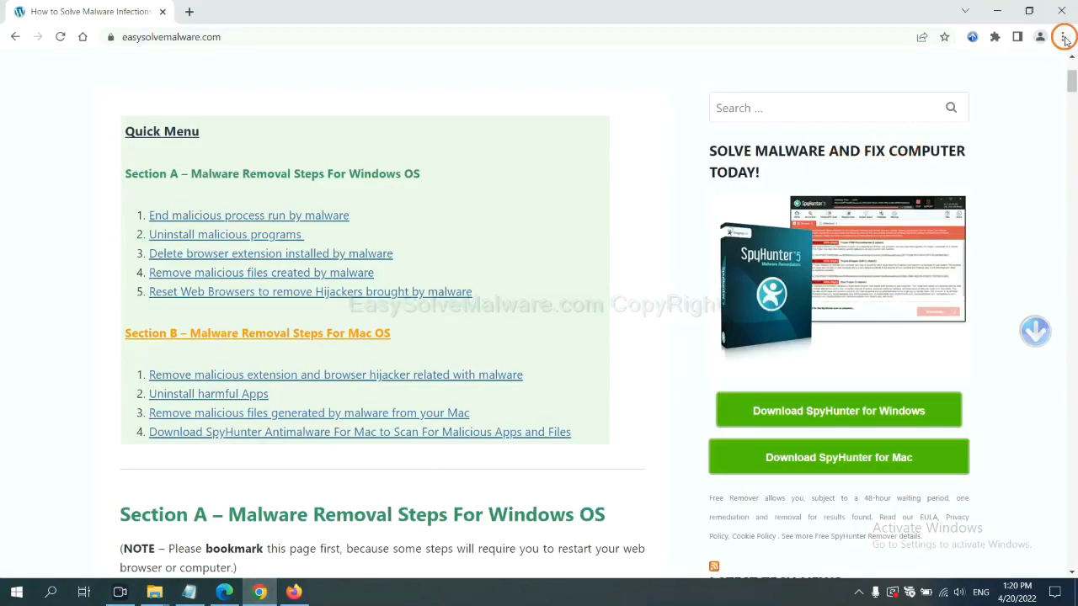
Search Chrome settings for 'reset' and bring up the restore-original-defaults confirmation.
{"action": "left_click", "coordinate": [1063, 37]}
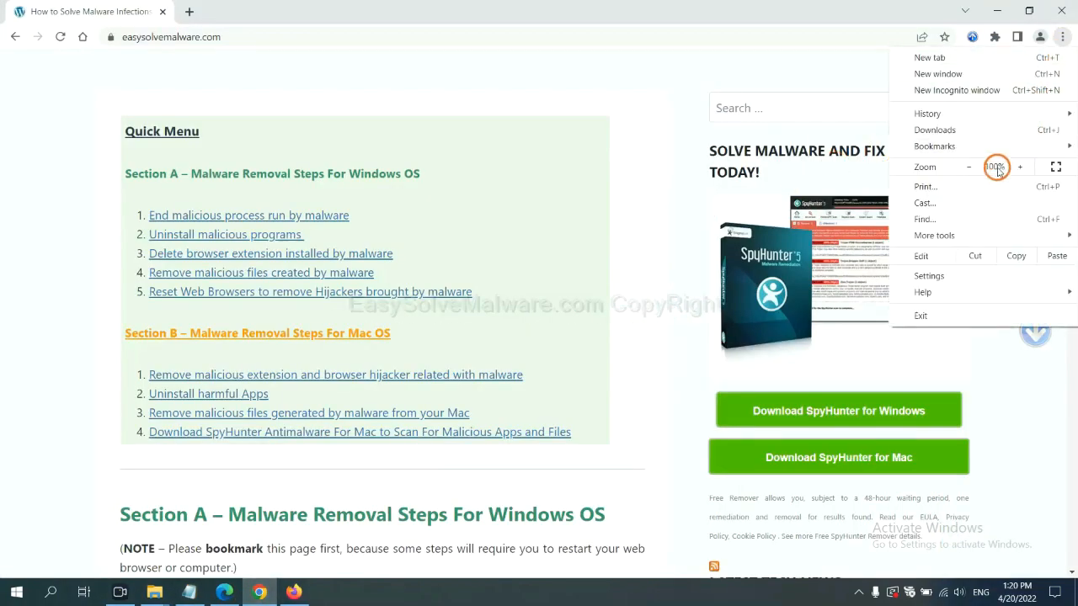
{"action": "left_click", "coordinate": [929, 275]}
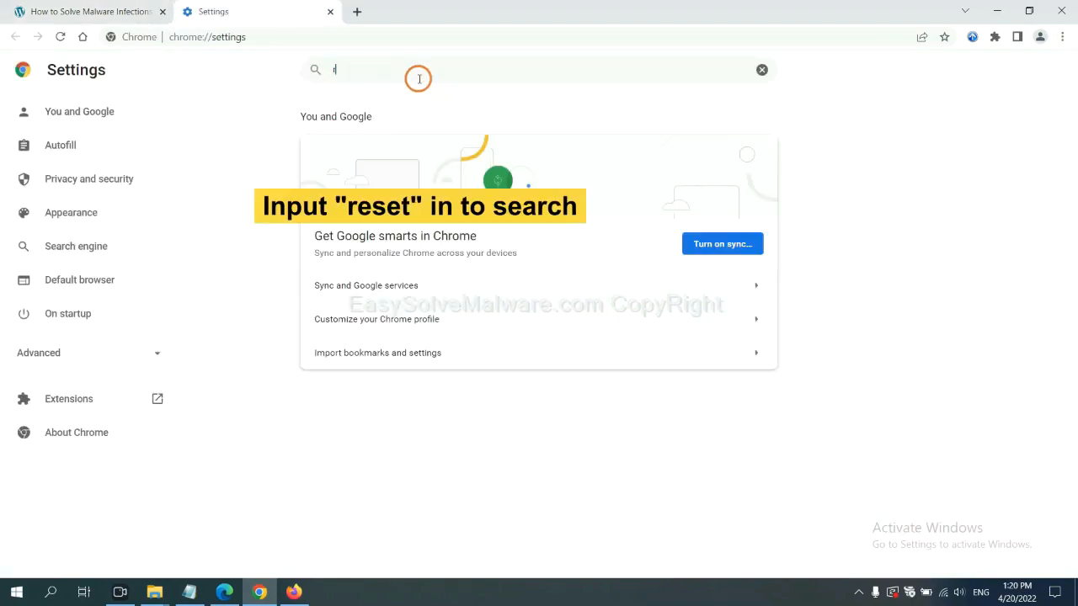
{"action": "type", "text": "reset"}
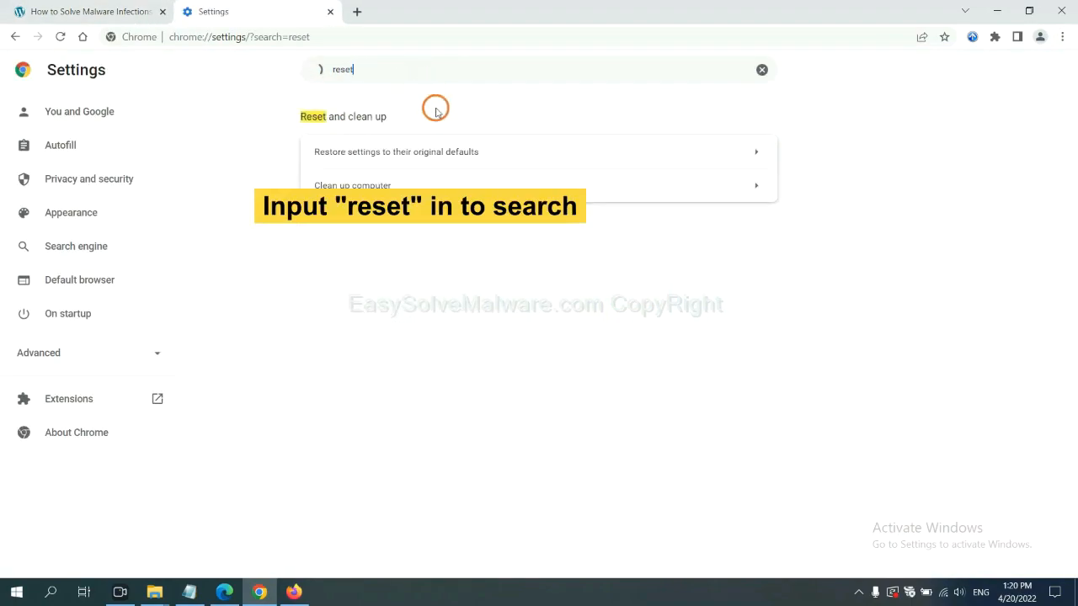
{"action": "left_click", "coordinate": [396, 152]}
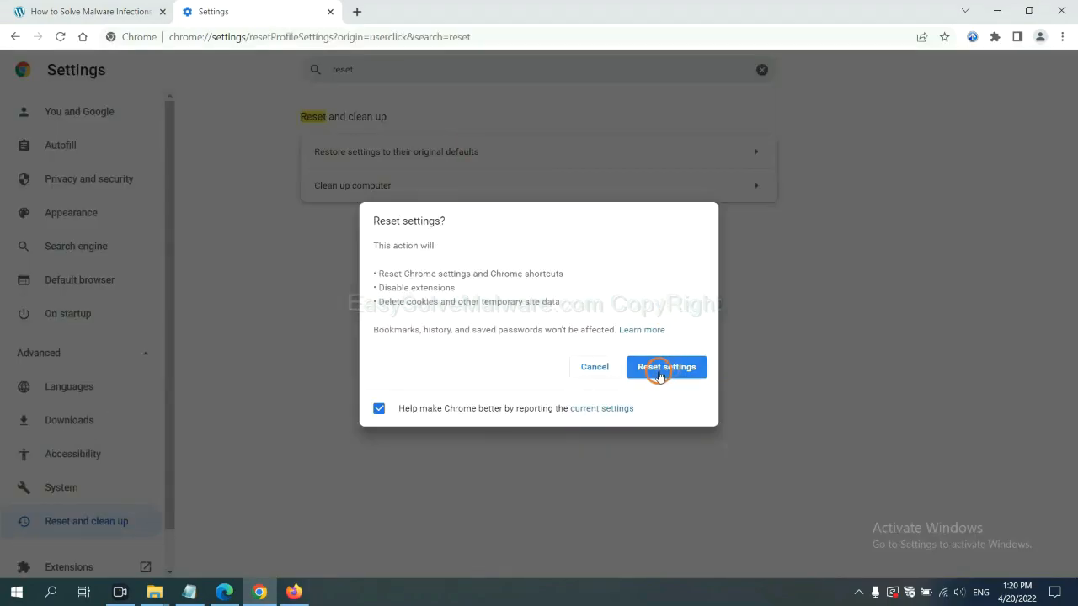
{"action": "mouse_move", "coordinate": [299, 587]}
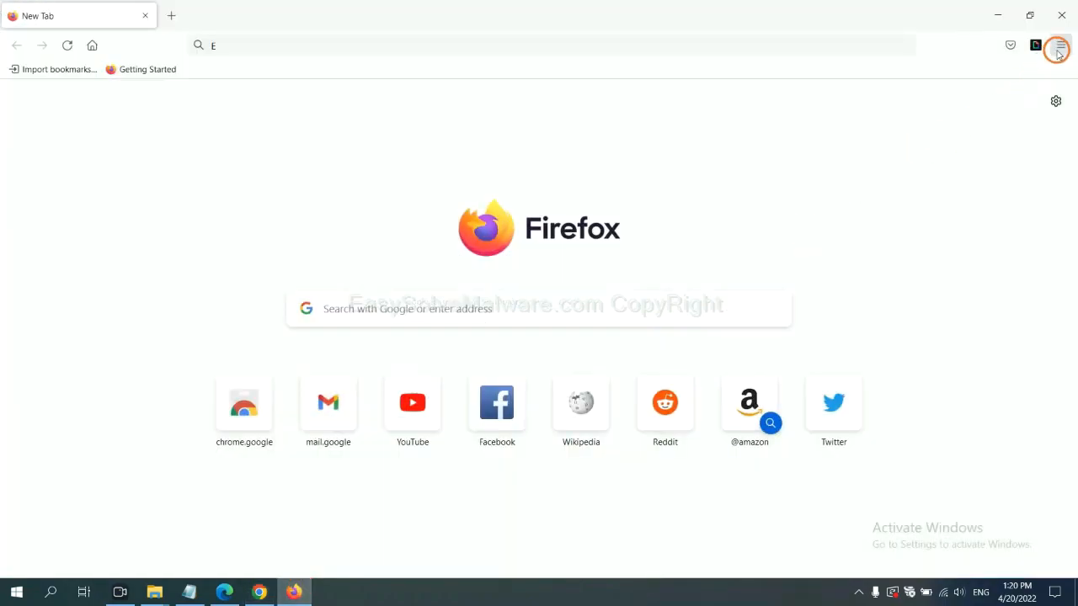
Bring up the Refresh Firefox prompt from Troubleshooting Information, then switch to Microsoft Edge.
{"action": "left_click", "coordinate": [1060, 46]}
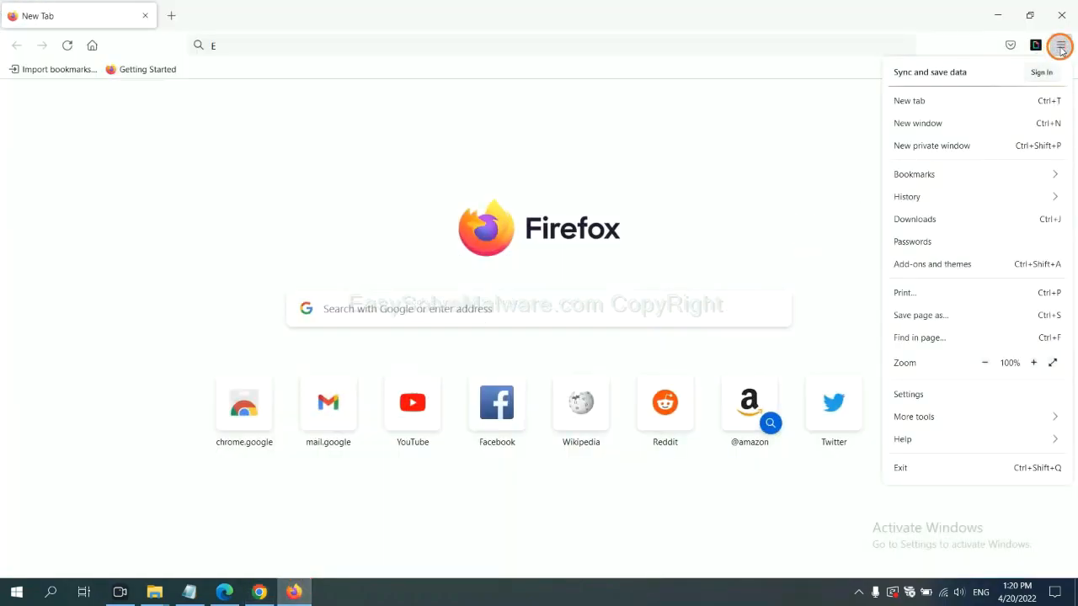
{"action": "mouse_move", "coordinate": [927, 438]}
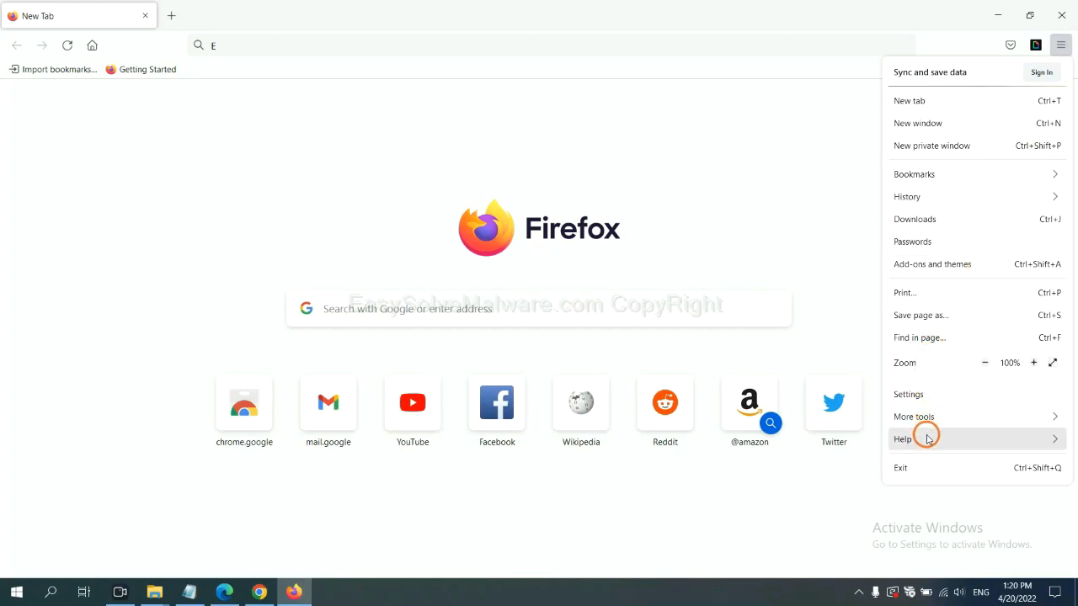
{"action": "left_click", "coordinate": [902, 438]}
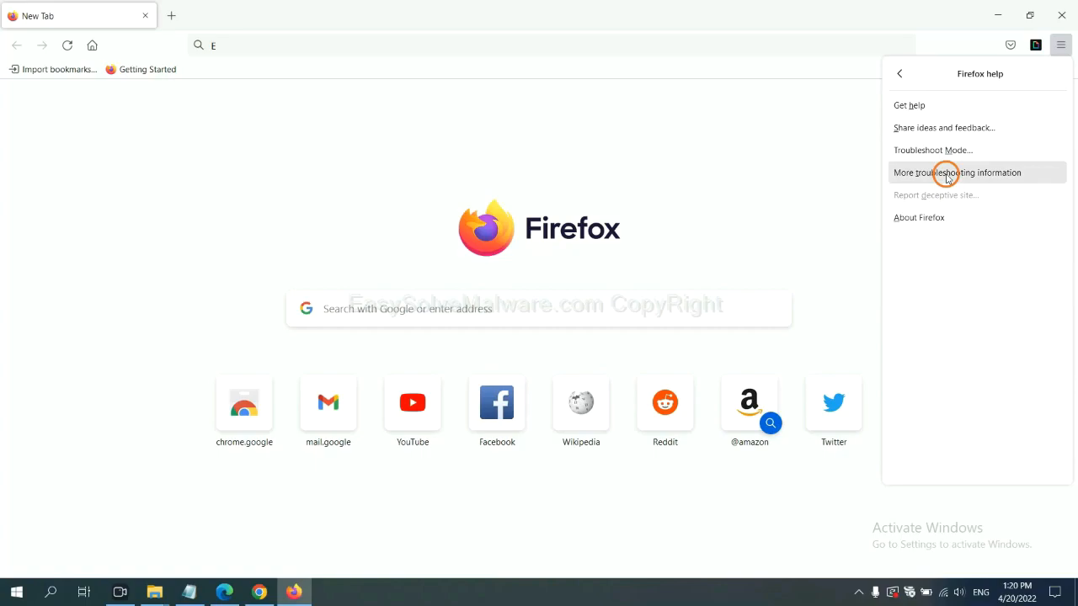
{"action": "left_click", "coordinate": [957, 173]}
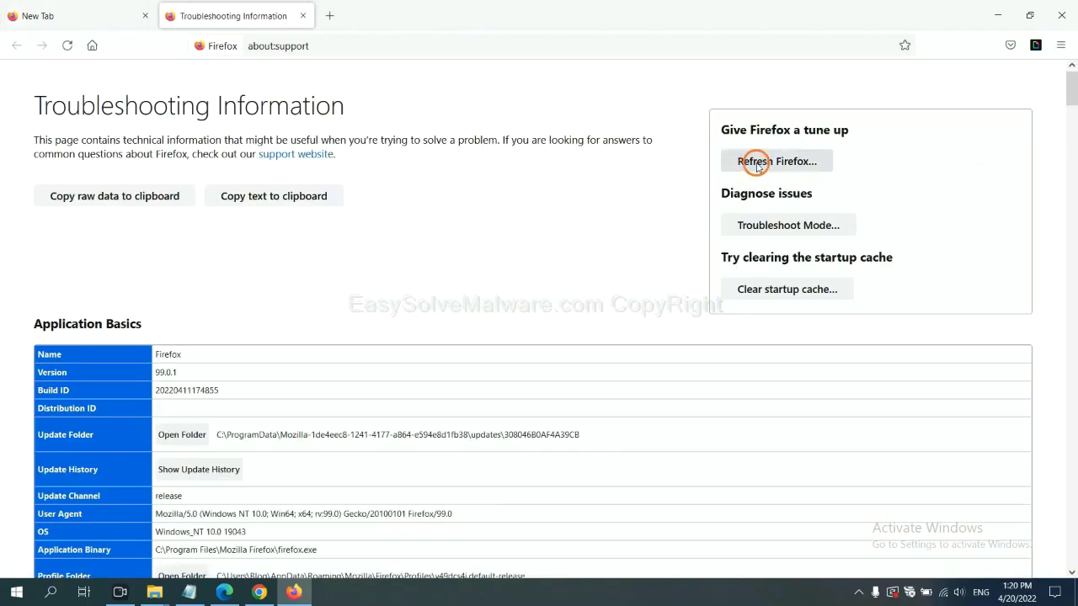
{"action": "left_click", "coordinate": [775, 161]}
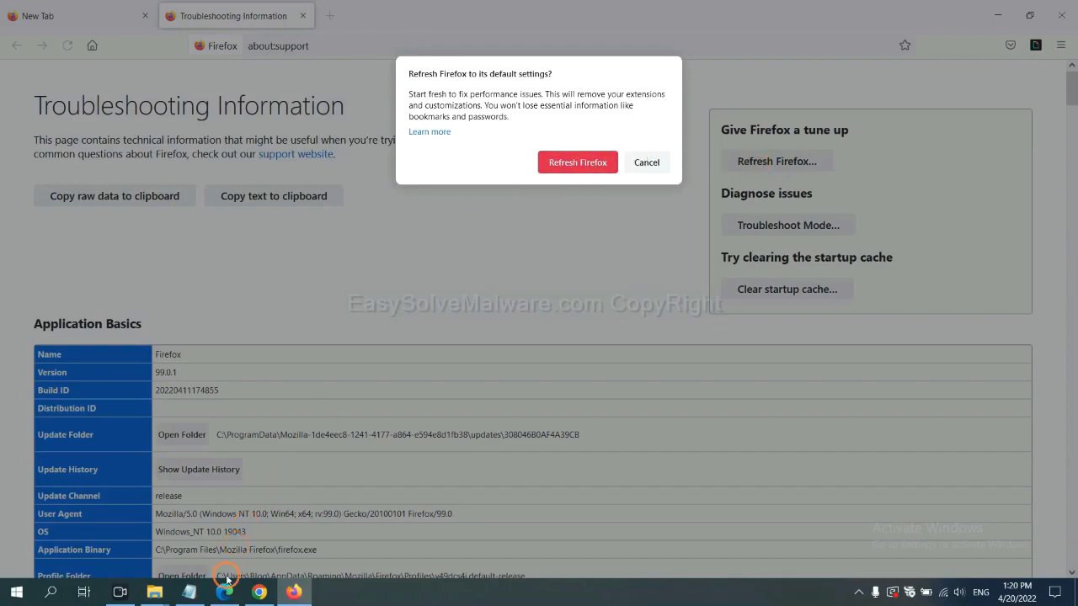
{"action": "left_click", "coordinate": [225, 592]}
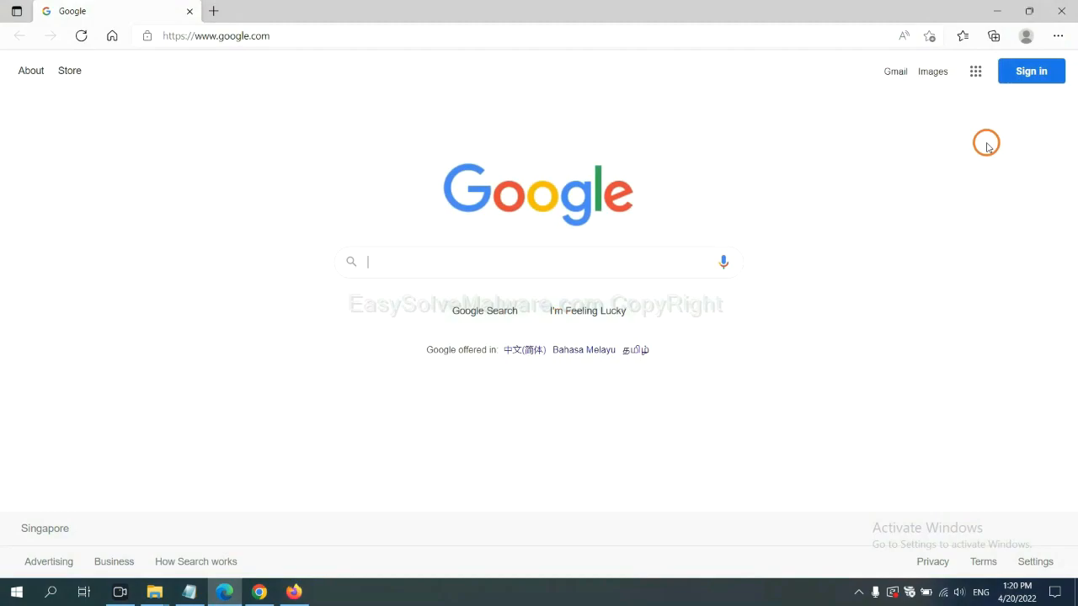
Search Edge settings for 're' and bring up the reset-to-defaults confirmation dialog.
{"action": "left_click", "coordinate": [1058, 35]}
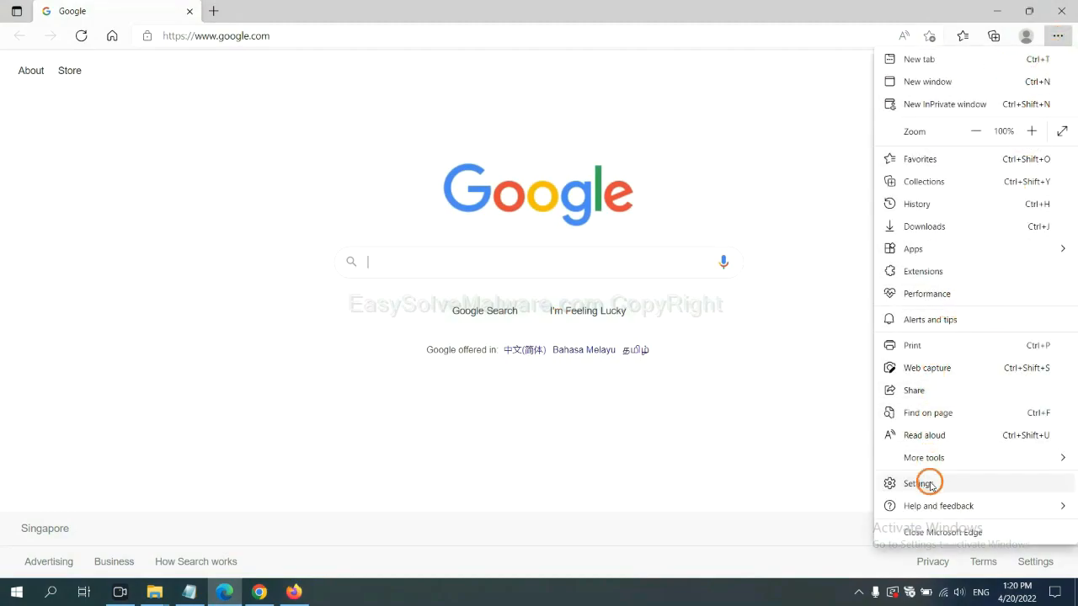
{"action": "left_click", "coordinate": [920, 483]}
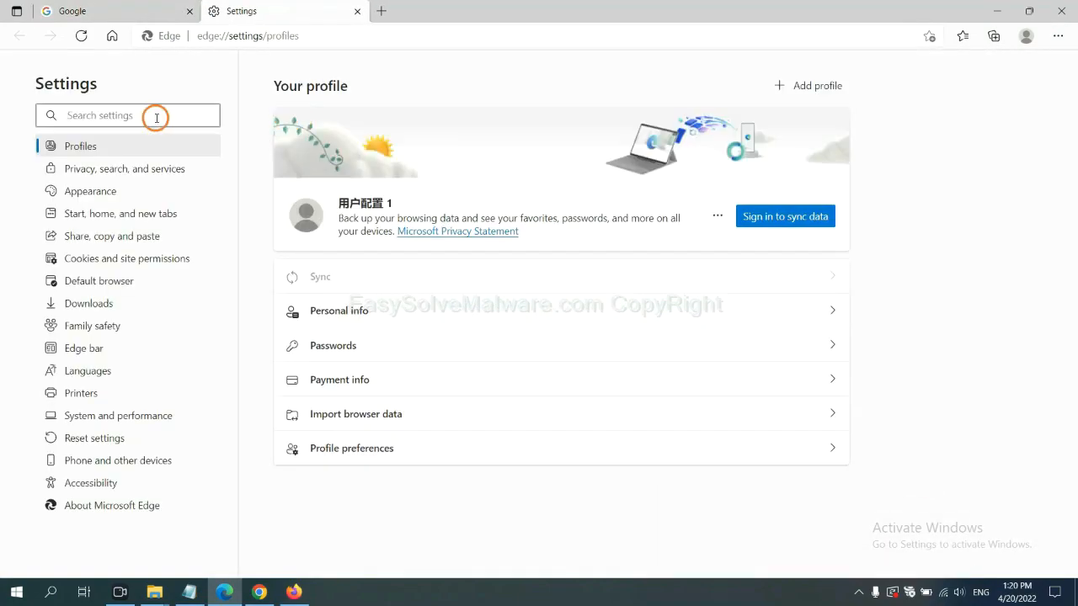
{"action": "type", "text": "reset"}
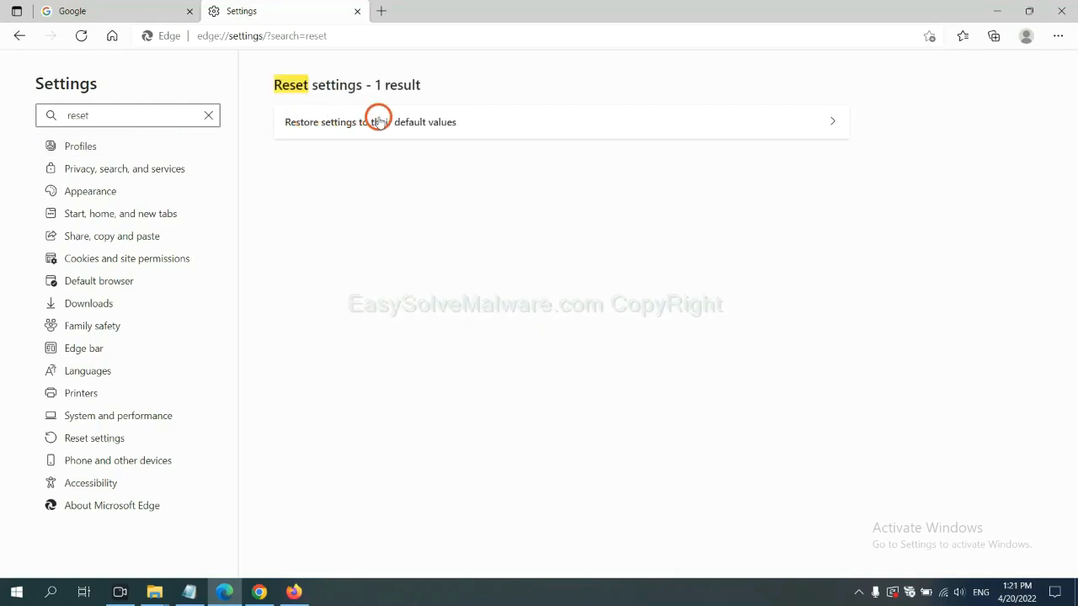
{"action": "left_click", "coordinate": [371, 121]}
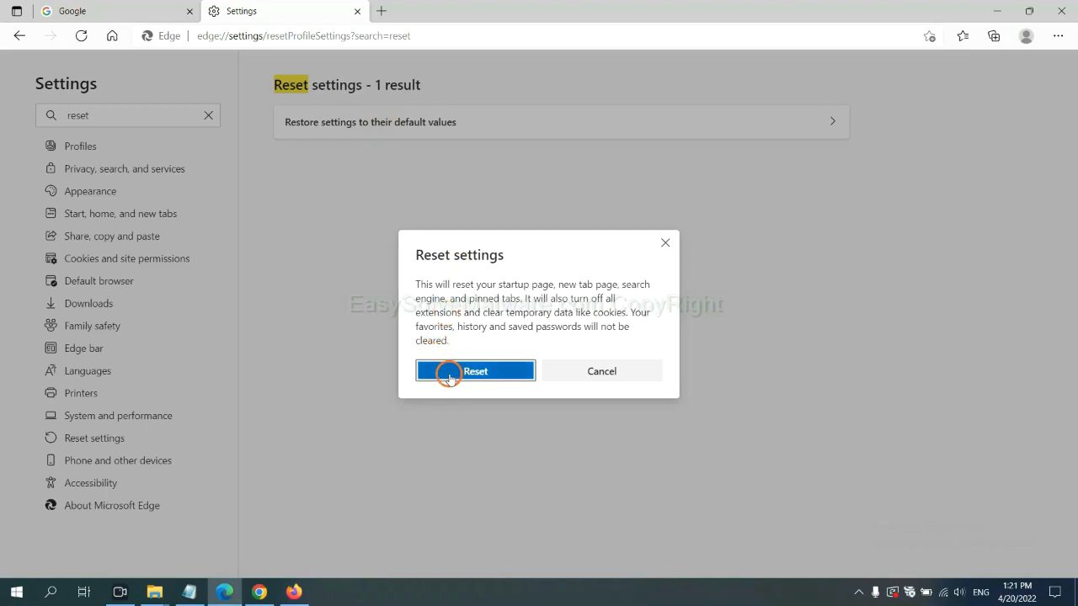